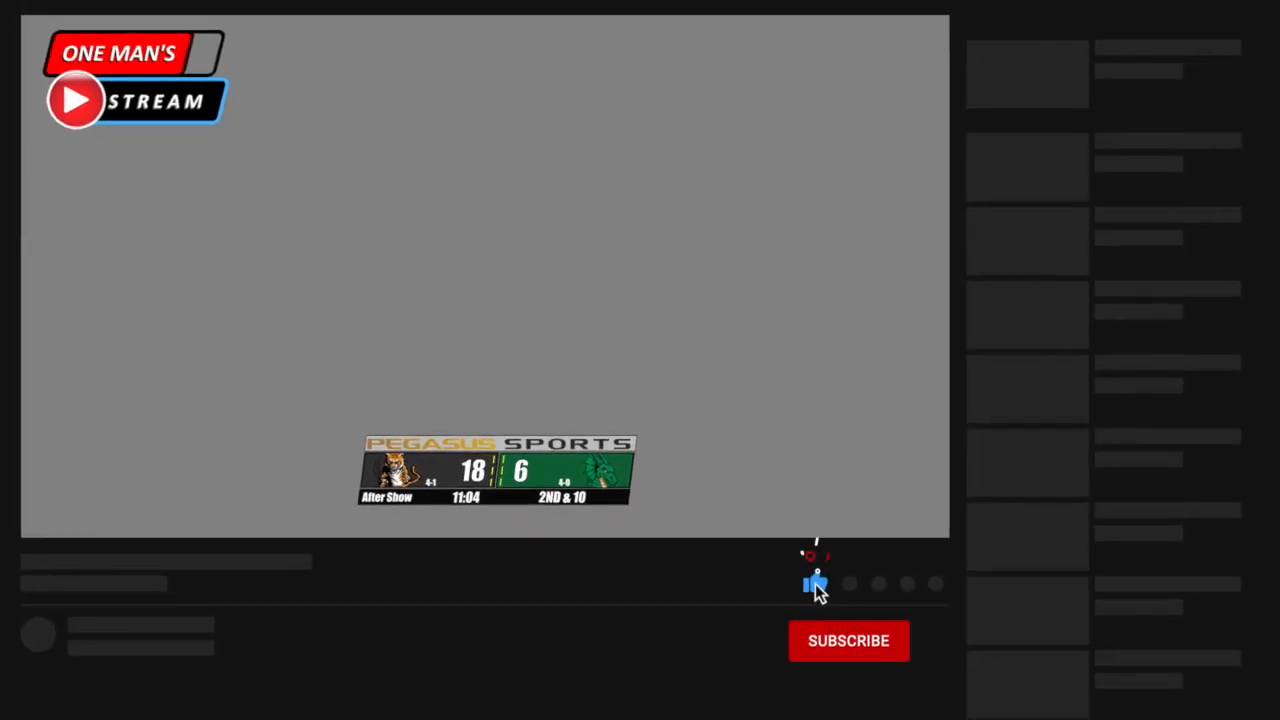
Draw a red rectangle right of the scorebug and stretch it to the scorebug's height.
{"action": "left_click", "coordinate": [848, 640]}
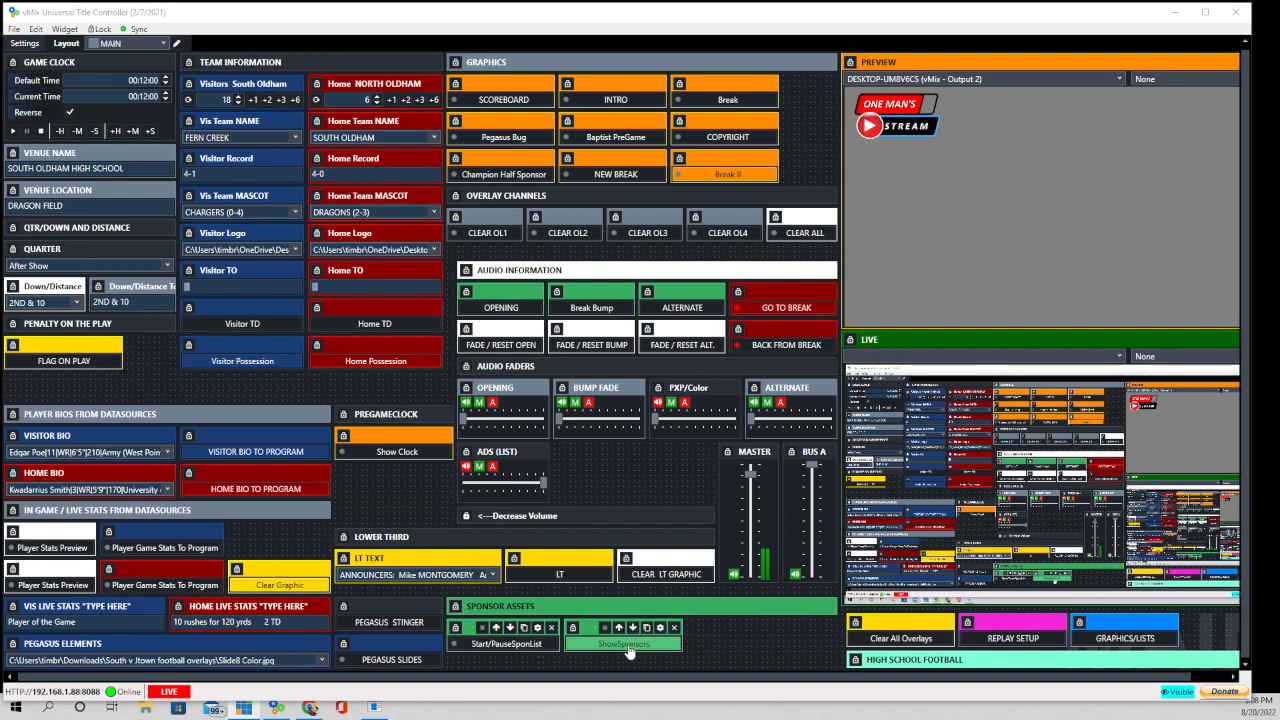
{"action": "left_click", "coordinate": [624, 643]}
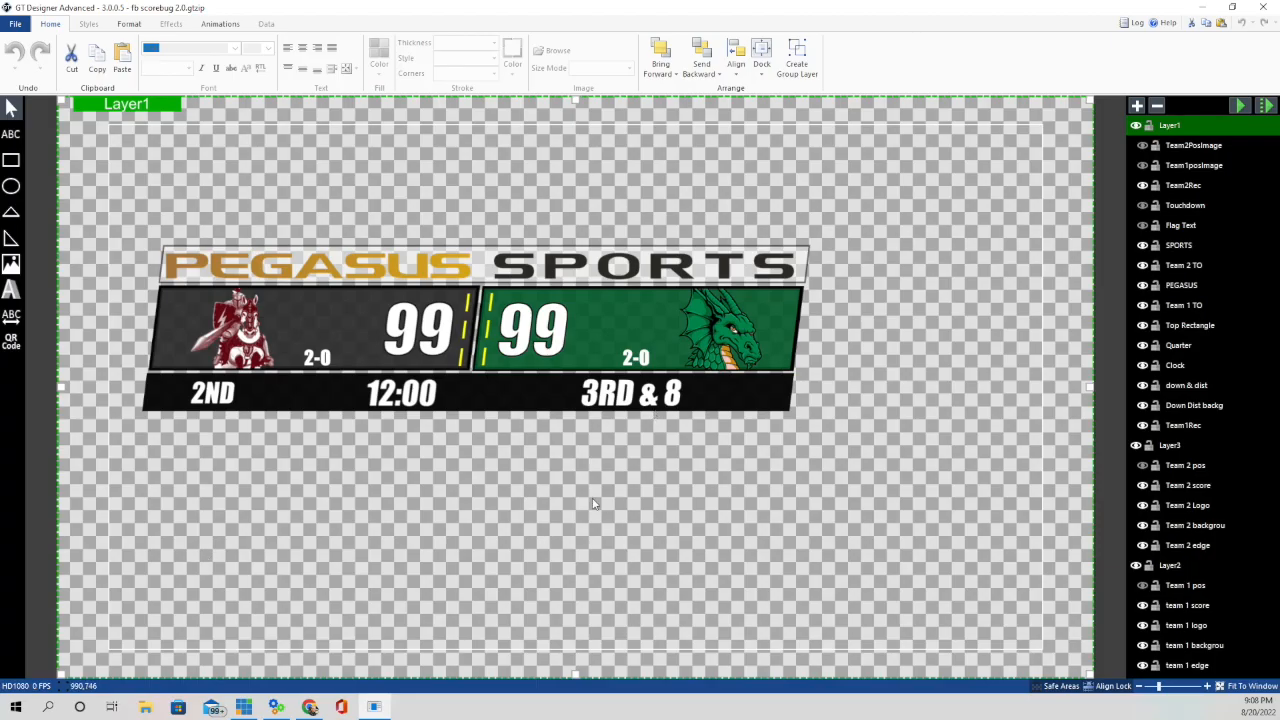
{"action": "mouse_move", "coordinate": [351, 193]}
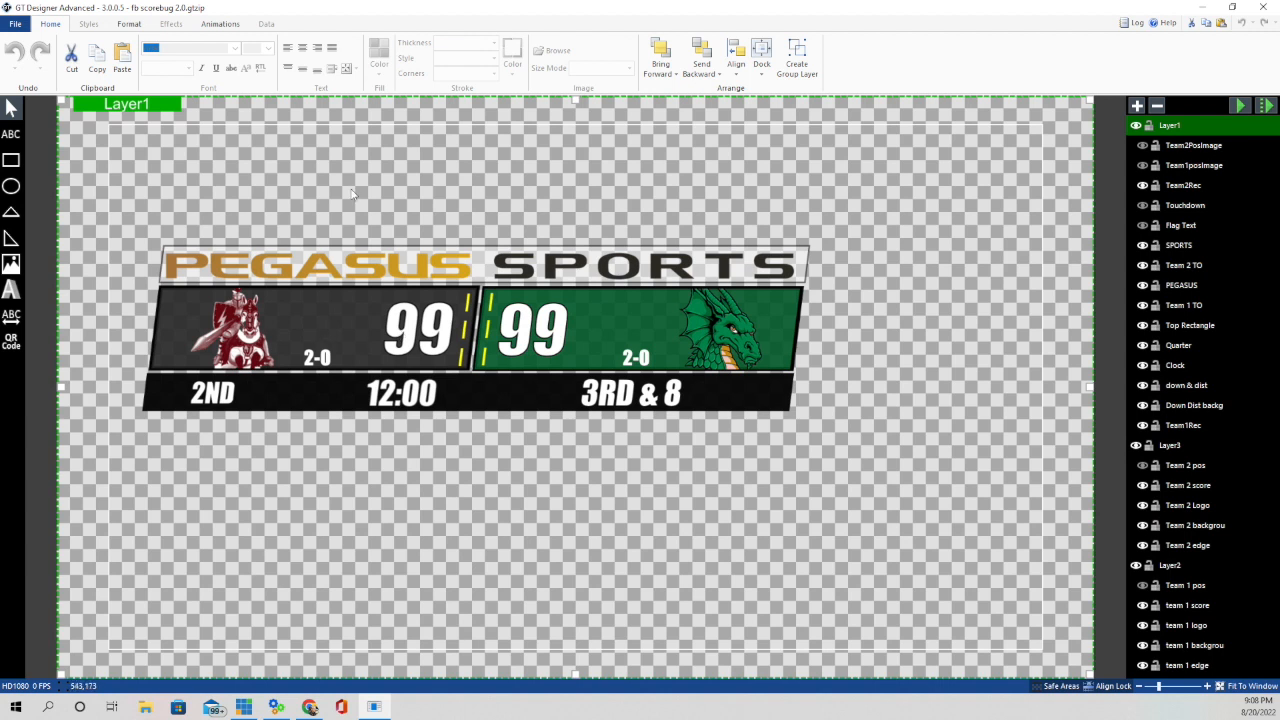
{"action": "mouse_move", "coordinate": [330, 356]}
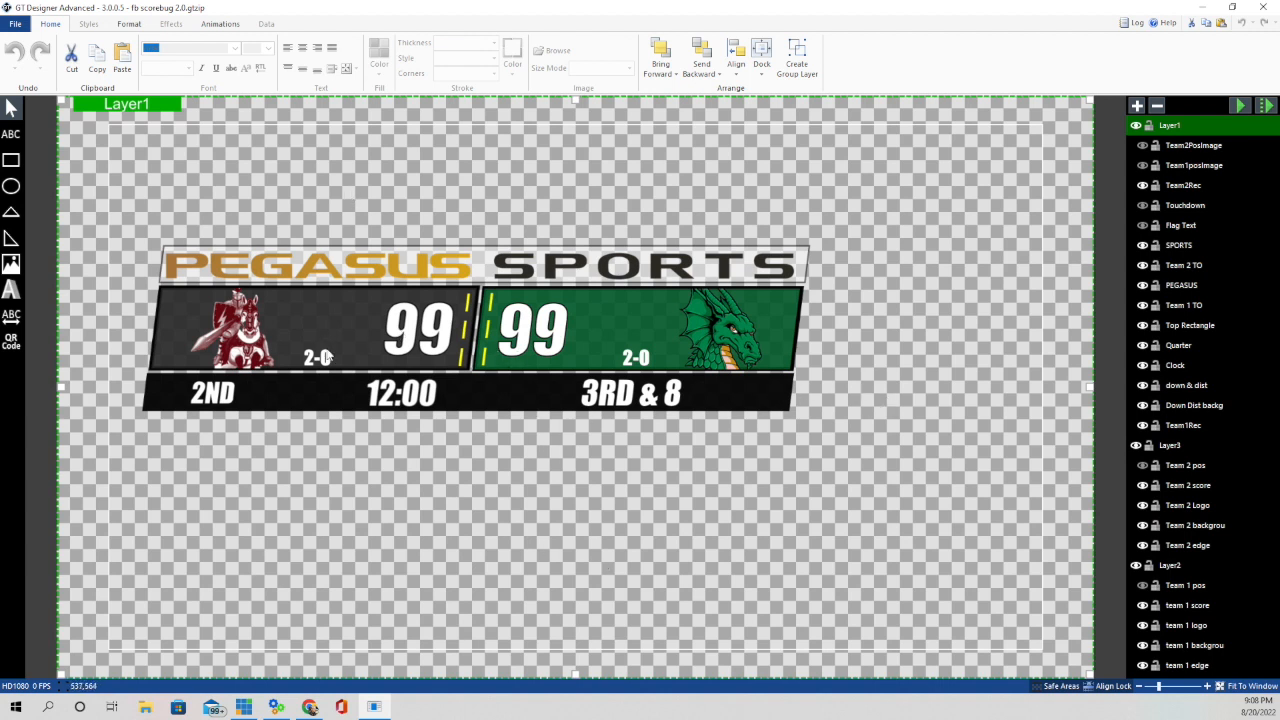
{"action": "mouse_move", "coordinate": [13, 161]}
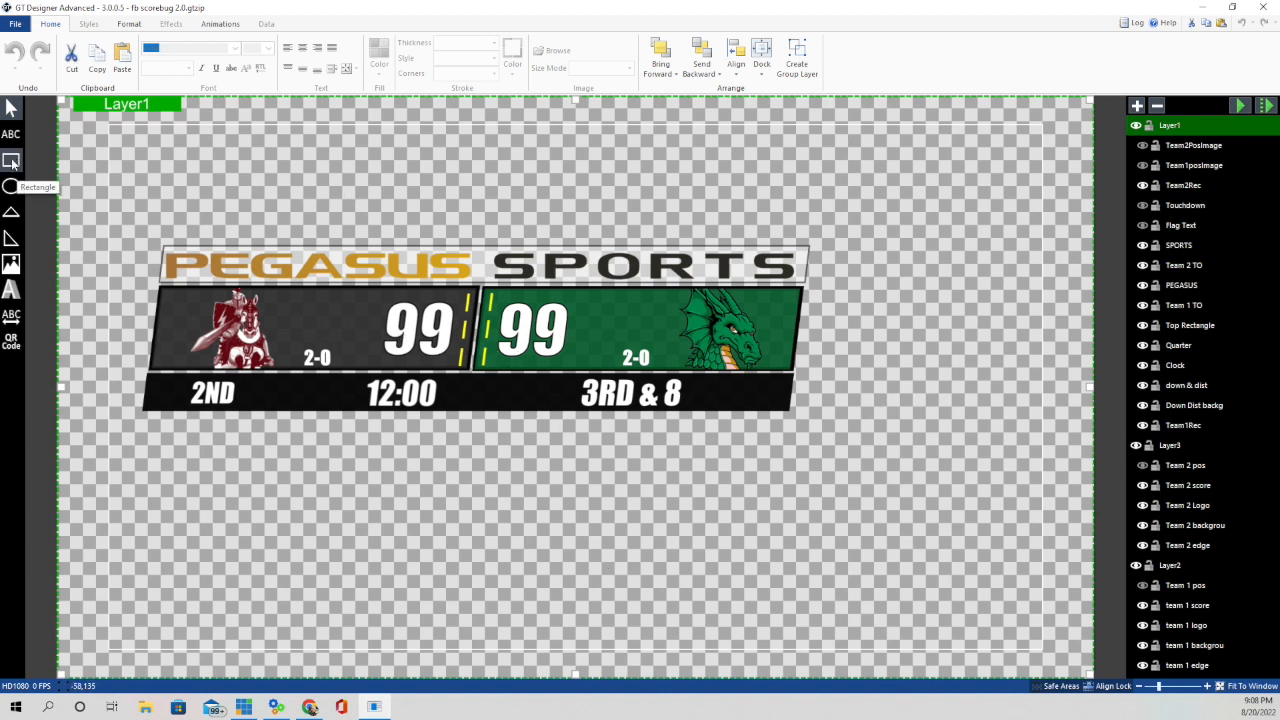
{"action": "mouse_move", "coordinate": [970, 315]}
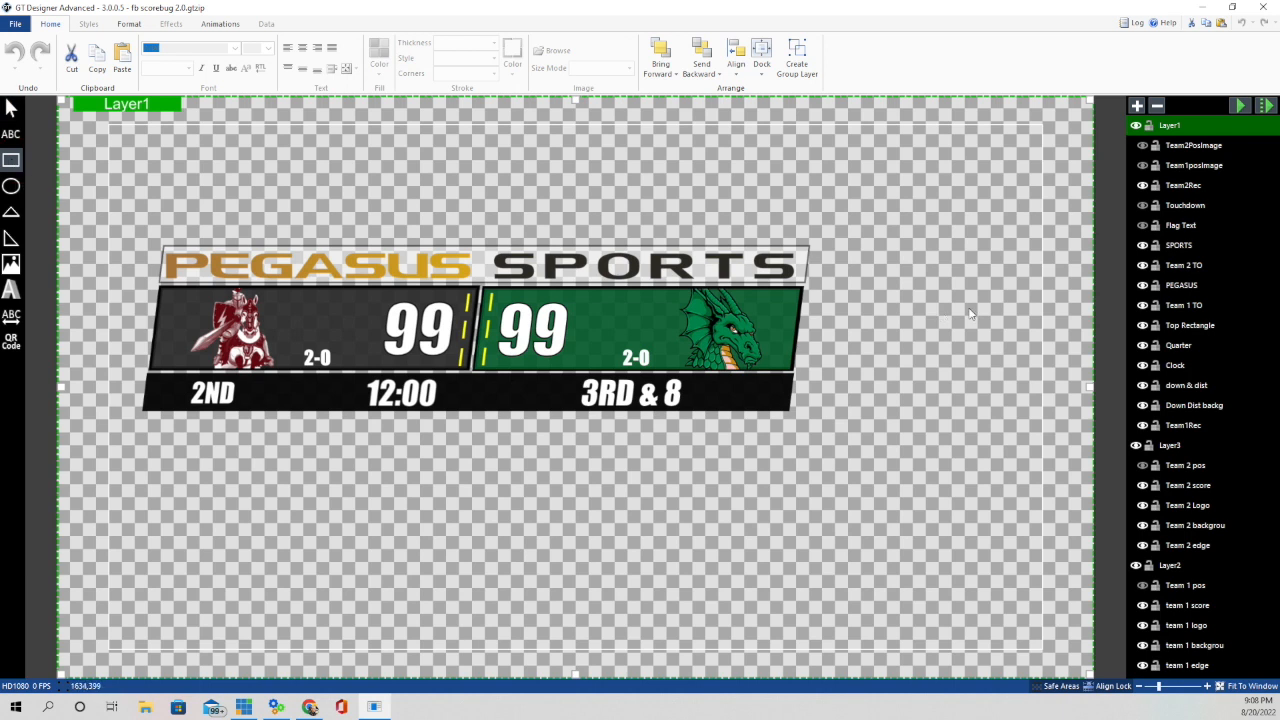
{"action": "mouse_move", "coordinate": [818, 251]}
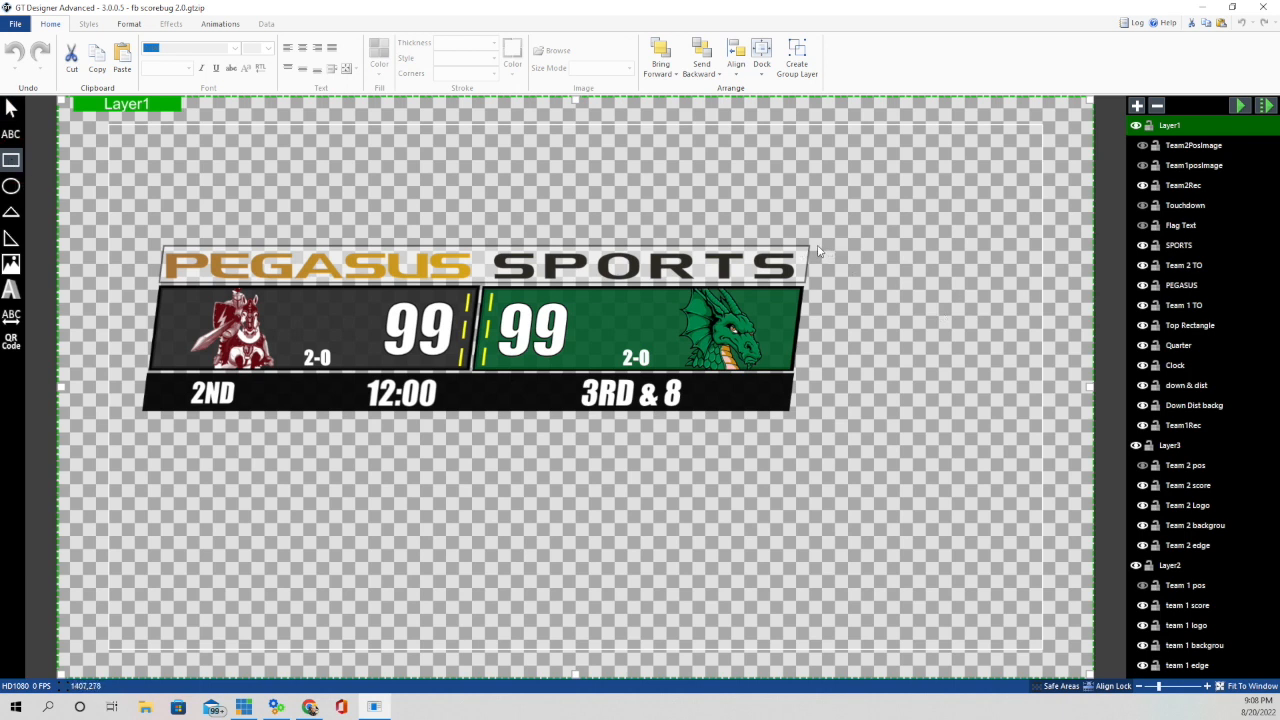
{"action": "left_click_drag", "start_coordinate": [815, 245], "coordinate": [985, 340]}
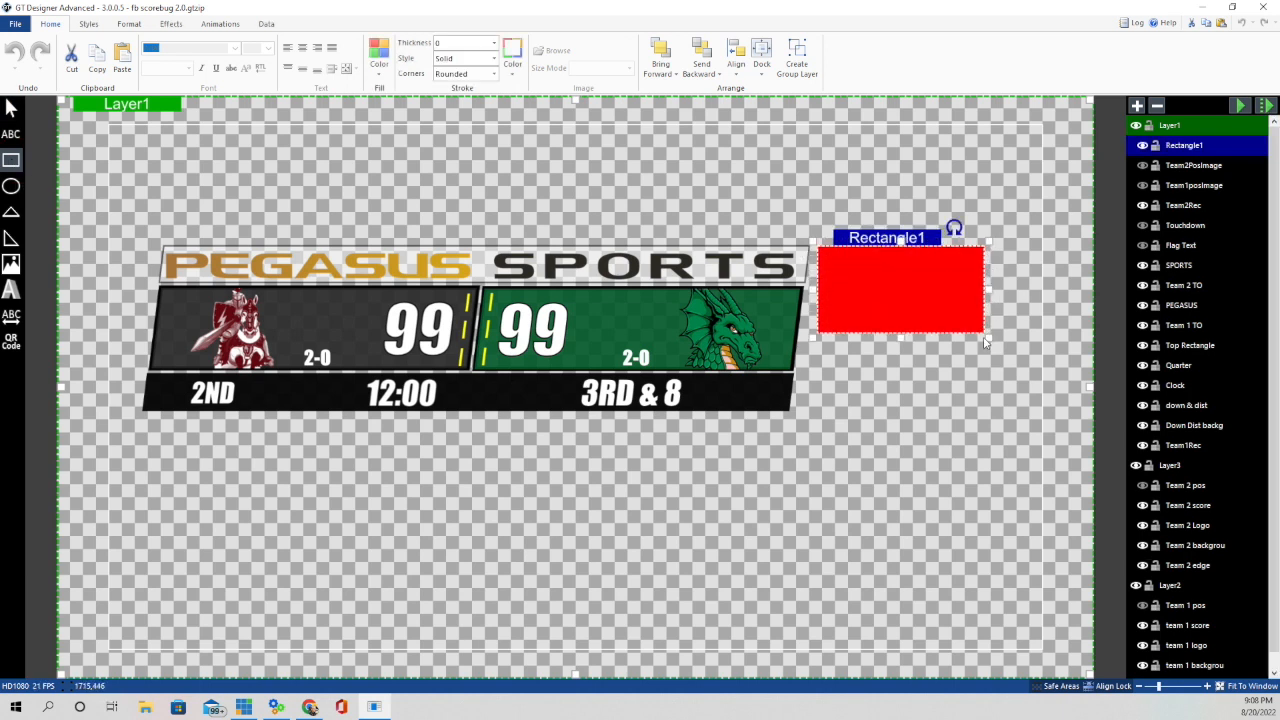
{"action": "left_click_drag", "start_coordinate": [987, 342], "coordinate": [1053, 418]}
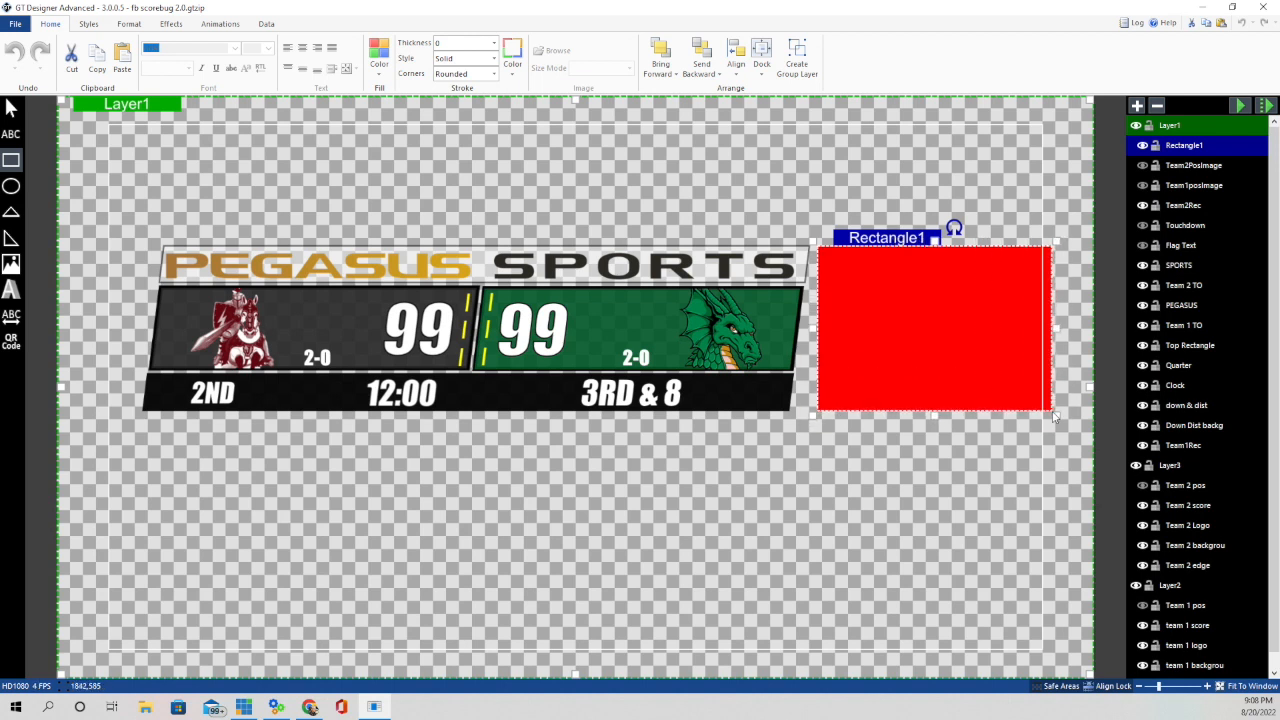
Skew Rectangle1 by 7 on X and place it flush against the scorebug's right edge.
{"action": "left_click", "coordinate": [129, 23]}
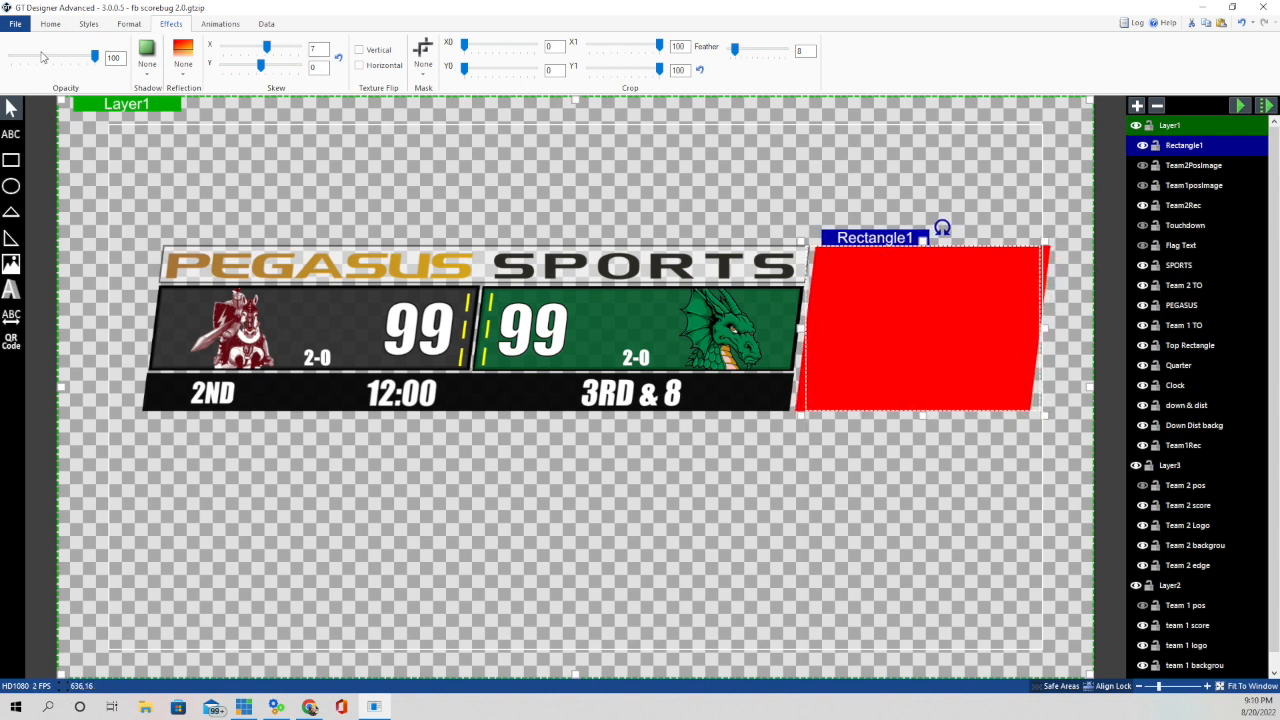
Give Rectangle1 a White Darker 5% fill and a black outline of thickness 4.
{"action": "left_click", "coordinate": [50, 23]}
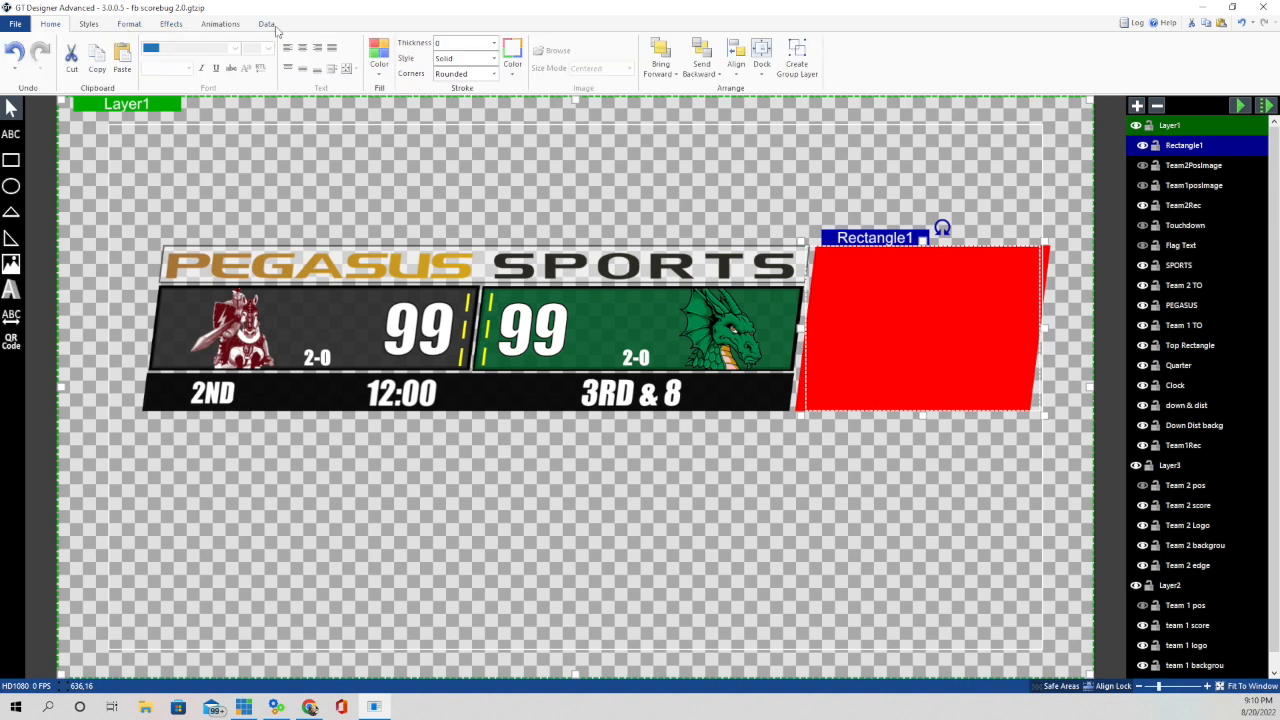
{"action": "left_click", "coordinate": [379, 55]}
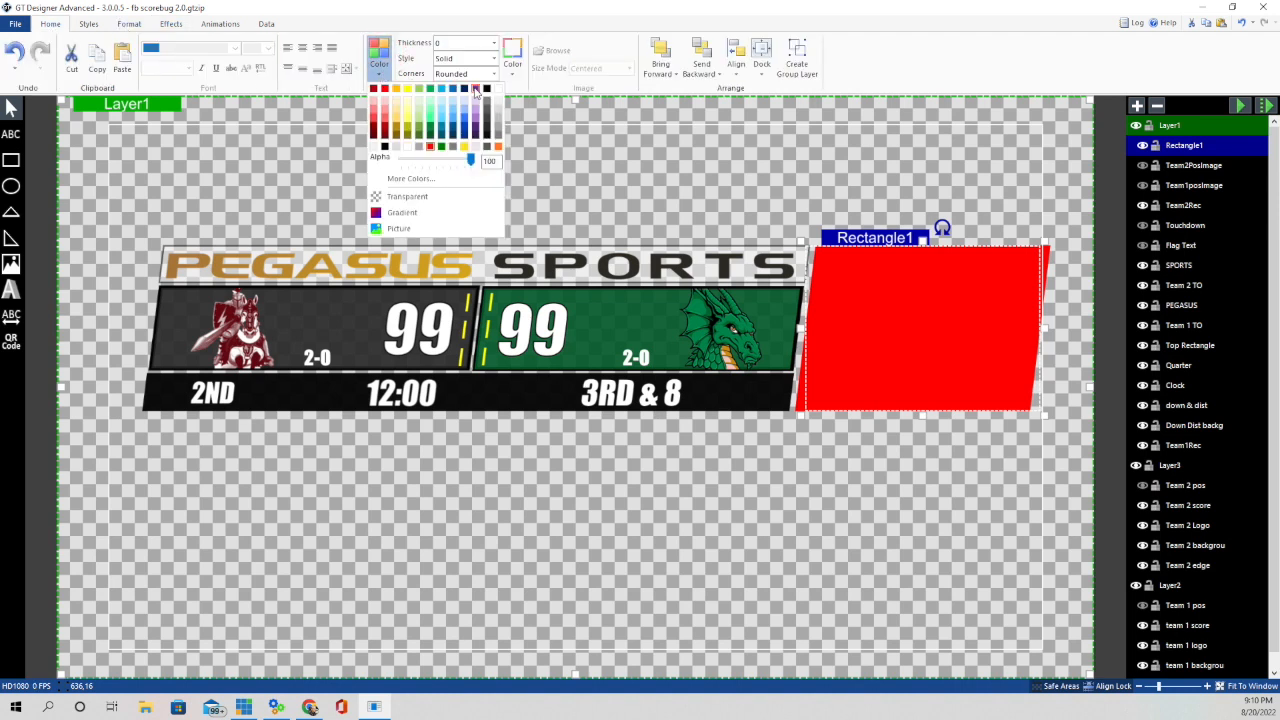
{"action": "mouse_move", "coordinate": [498, 103]}
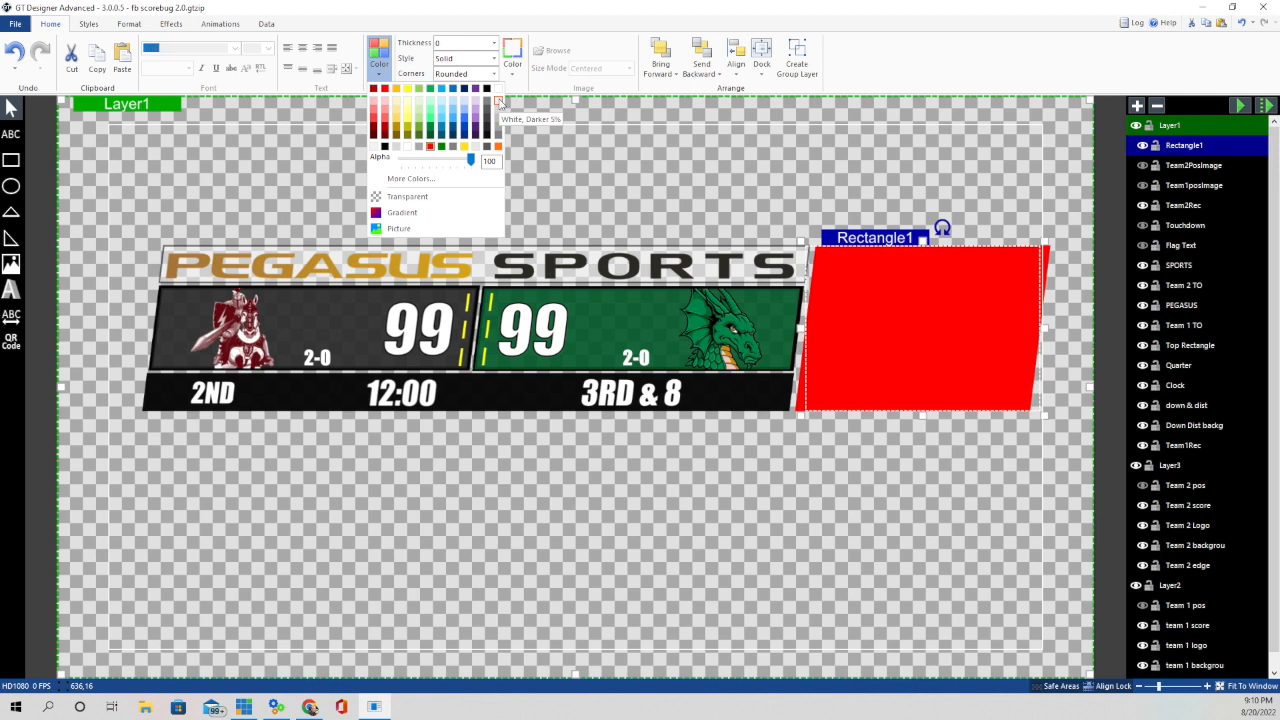
{"action": "left_click", "coordinate": [499, 101]}
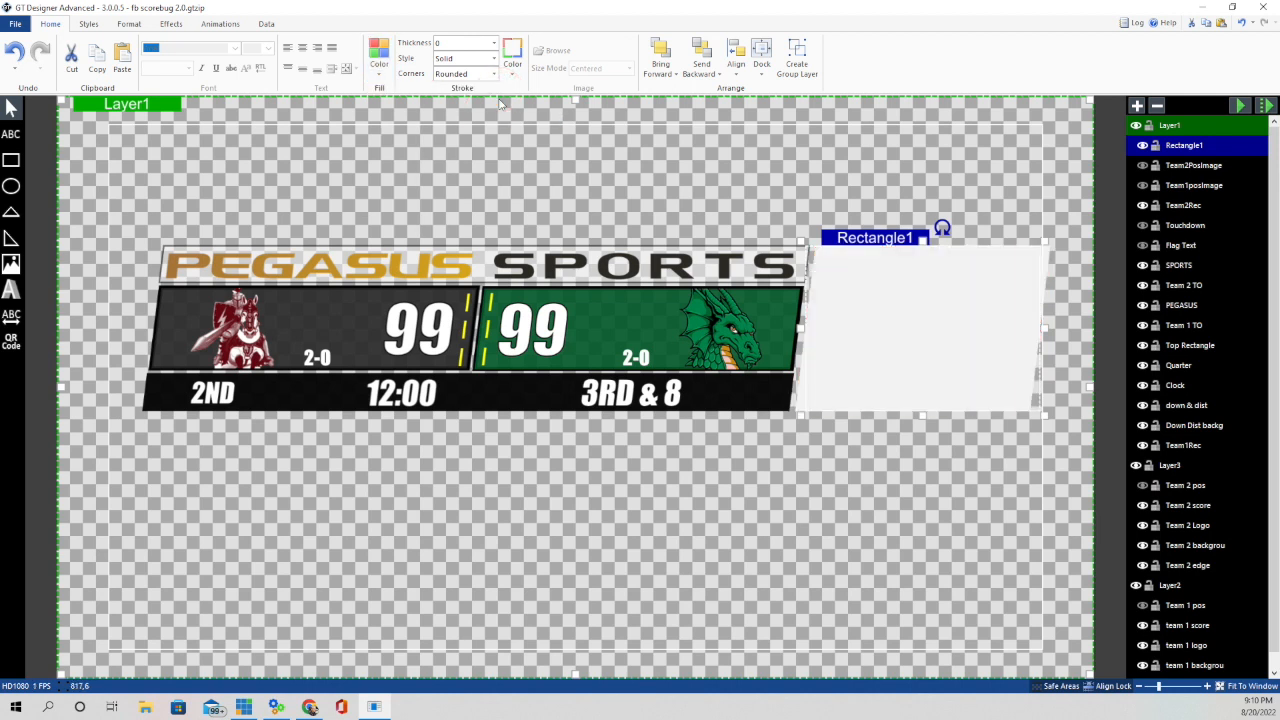
{"action": "left_click", "coordinate": [512, 62]}
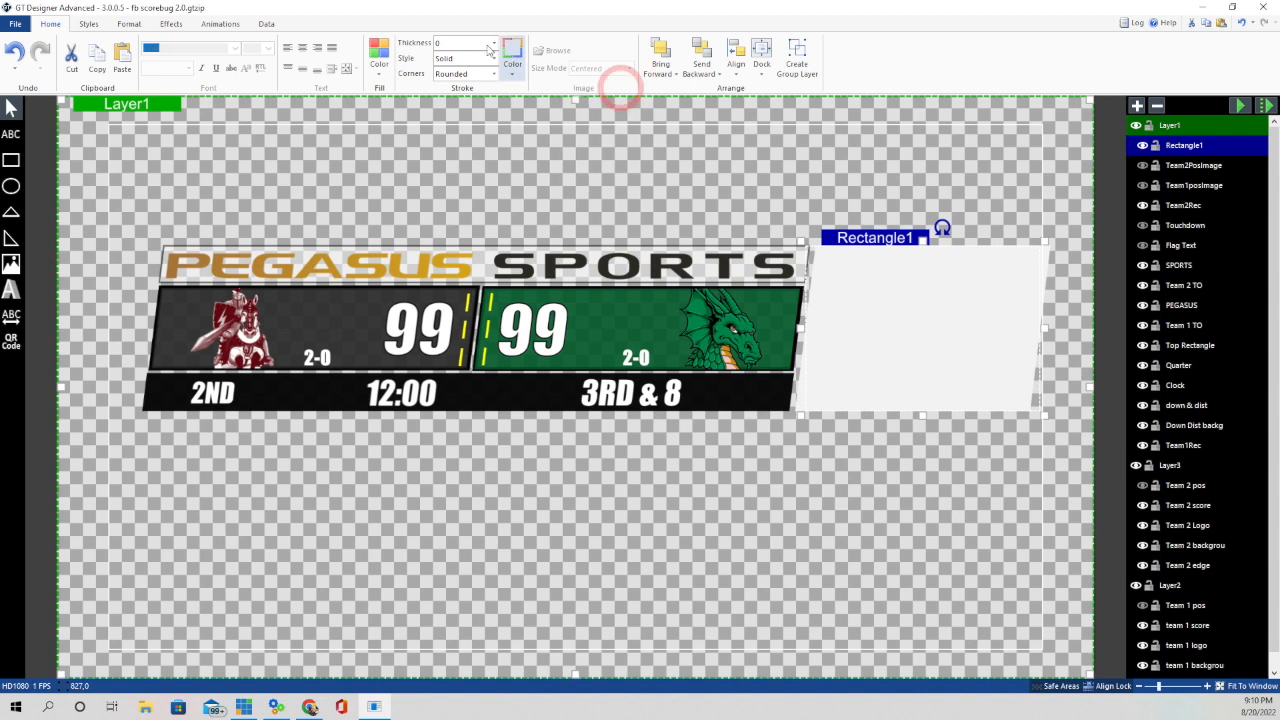
{"action": "left_click", "coordinate": [491, 42]}
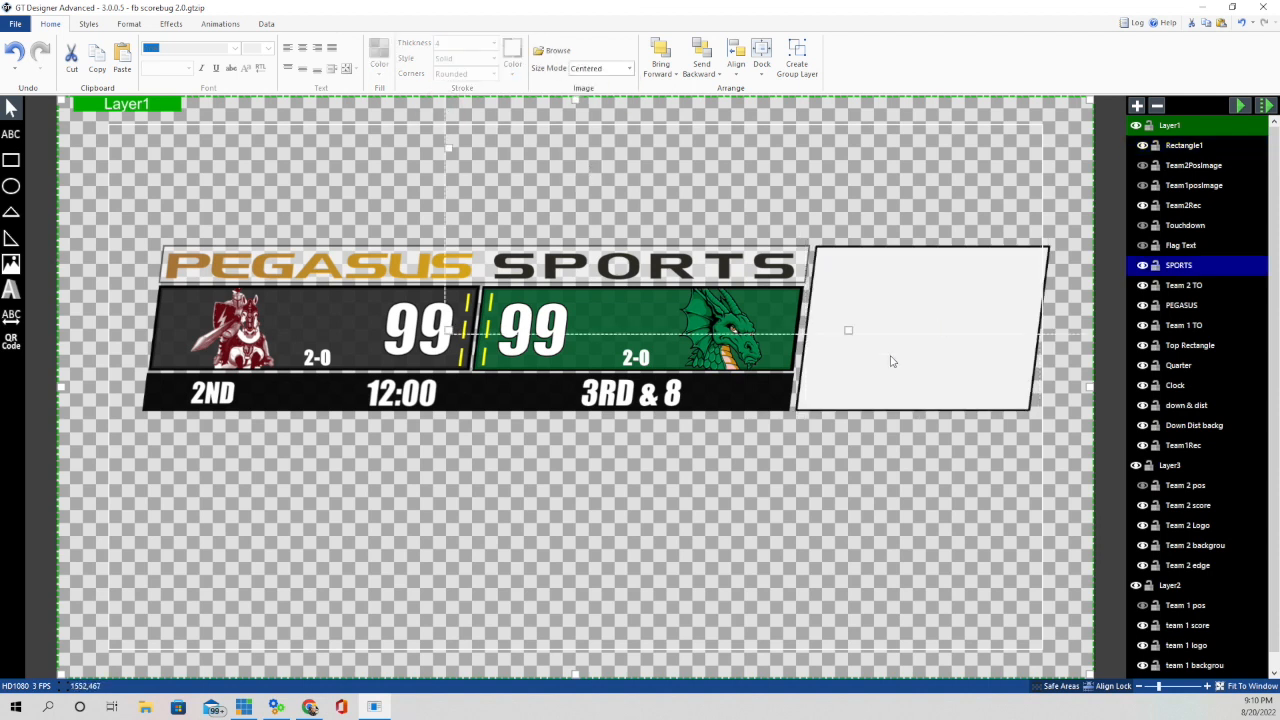
{"action": "left_click", "coordinate": [925, 330]}
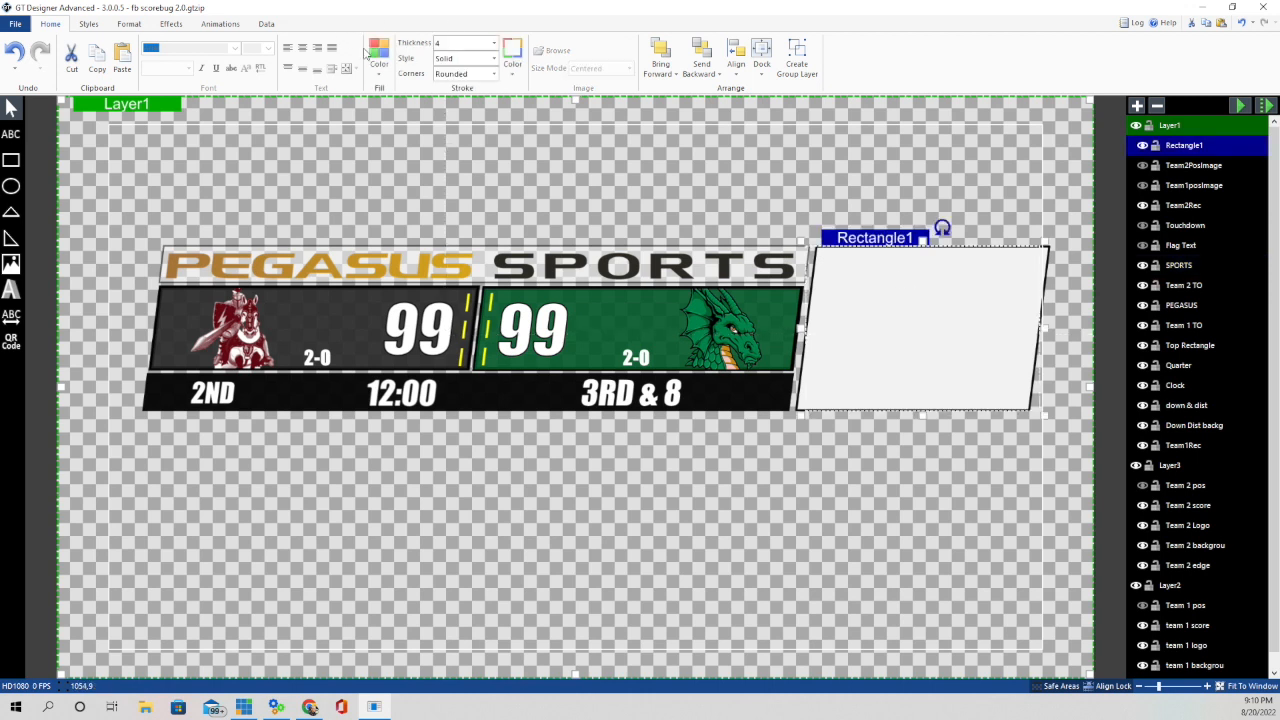
{"action": "left_click", "coordinate": [379, 58]}
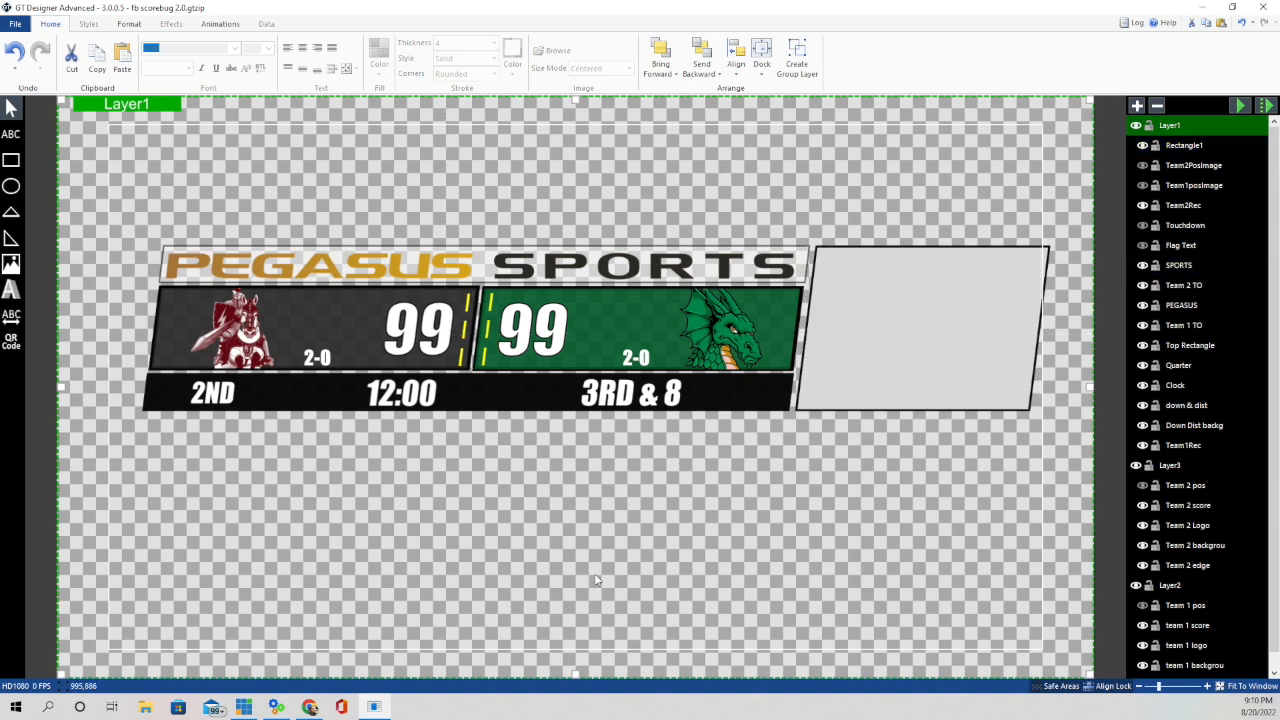
{"action": "mouse_move", "coordinate": [780, 375]}
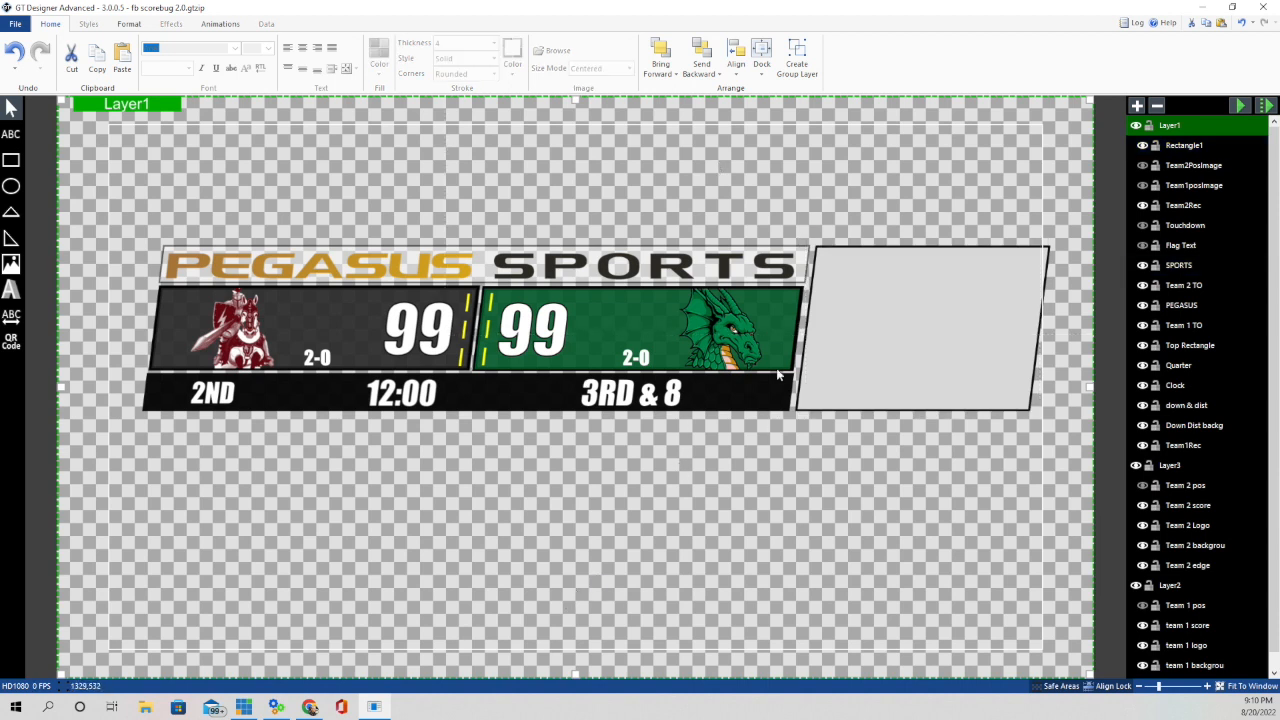
{"action": "mouse_move", "coordinate": [1020, 346]}
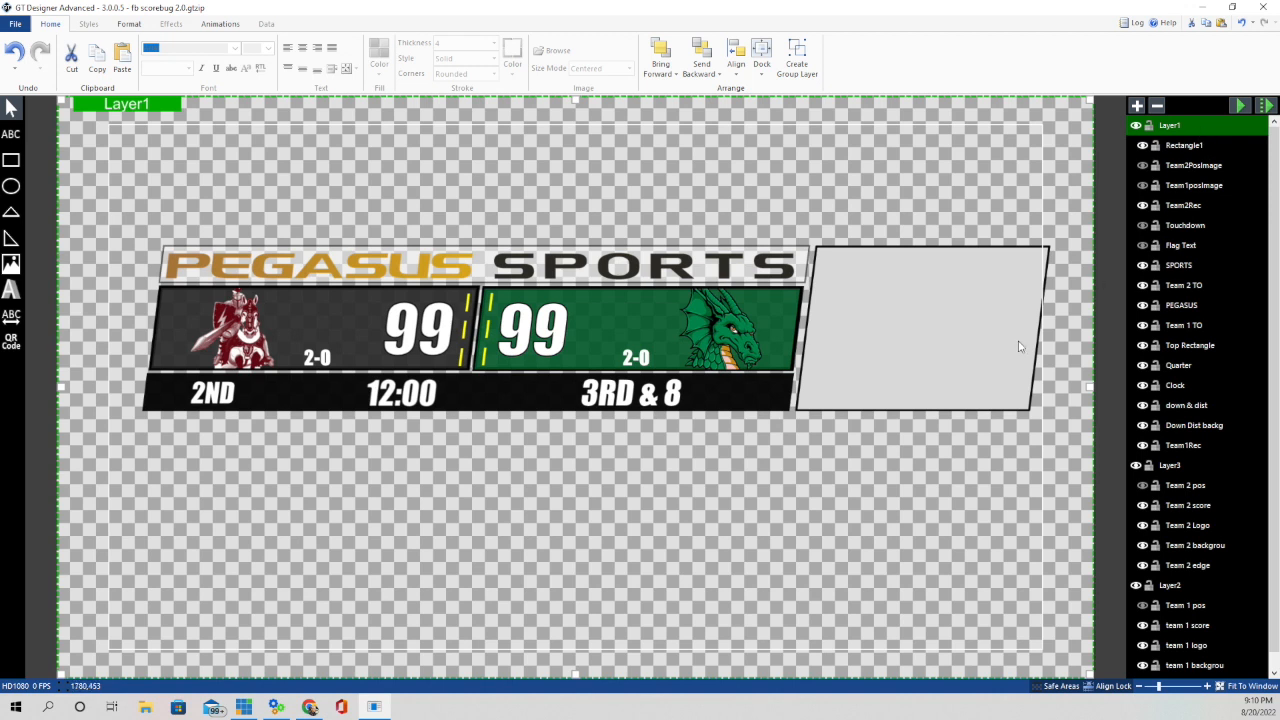
{"action": "mouse_move", "coordinate": [490, 390]}
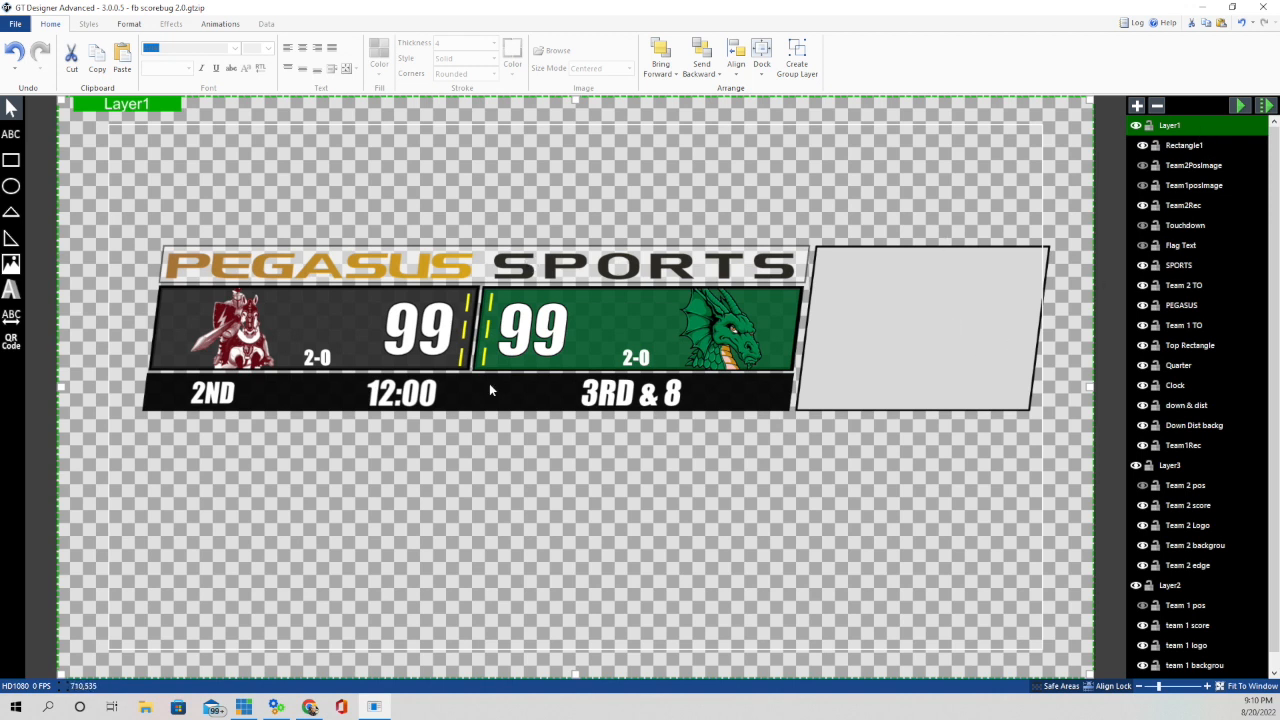
{"action": "mouse_move", "coordinate": [143, 308]}
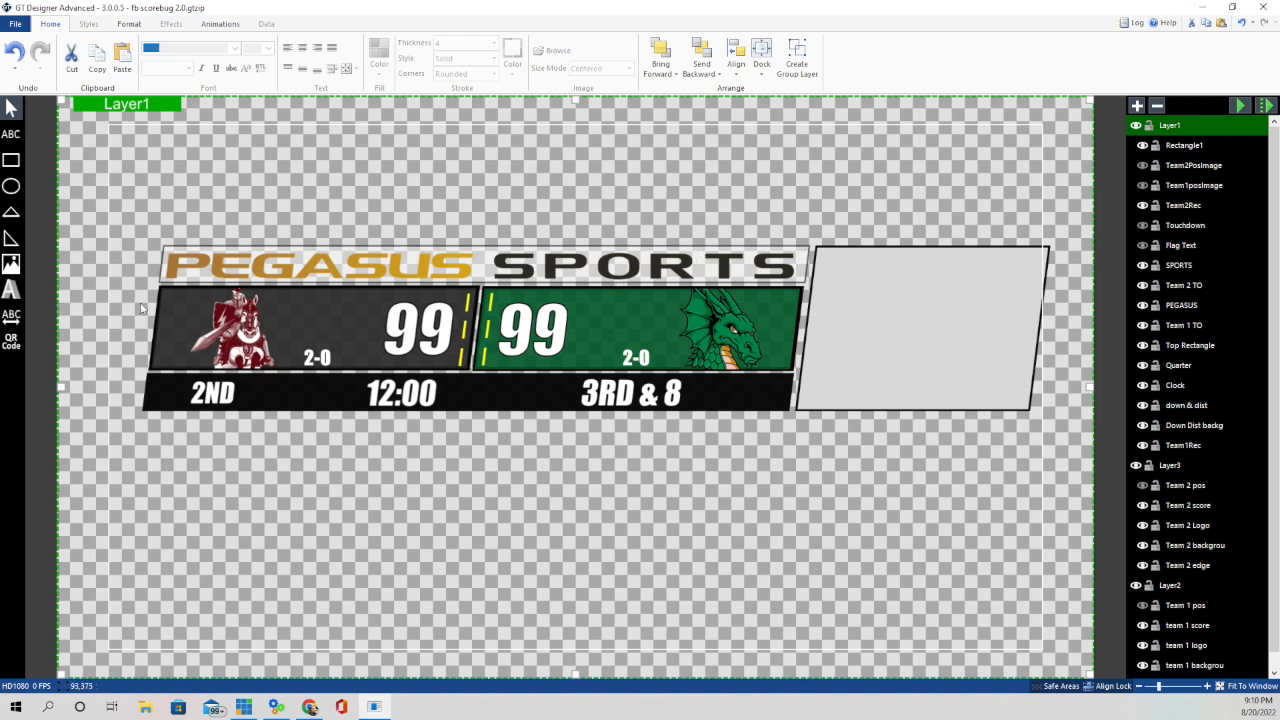
{"action": "mouse_move", "coordinate": [918, 303]}
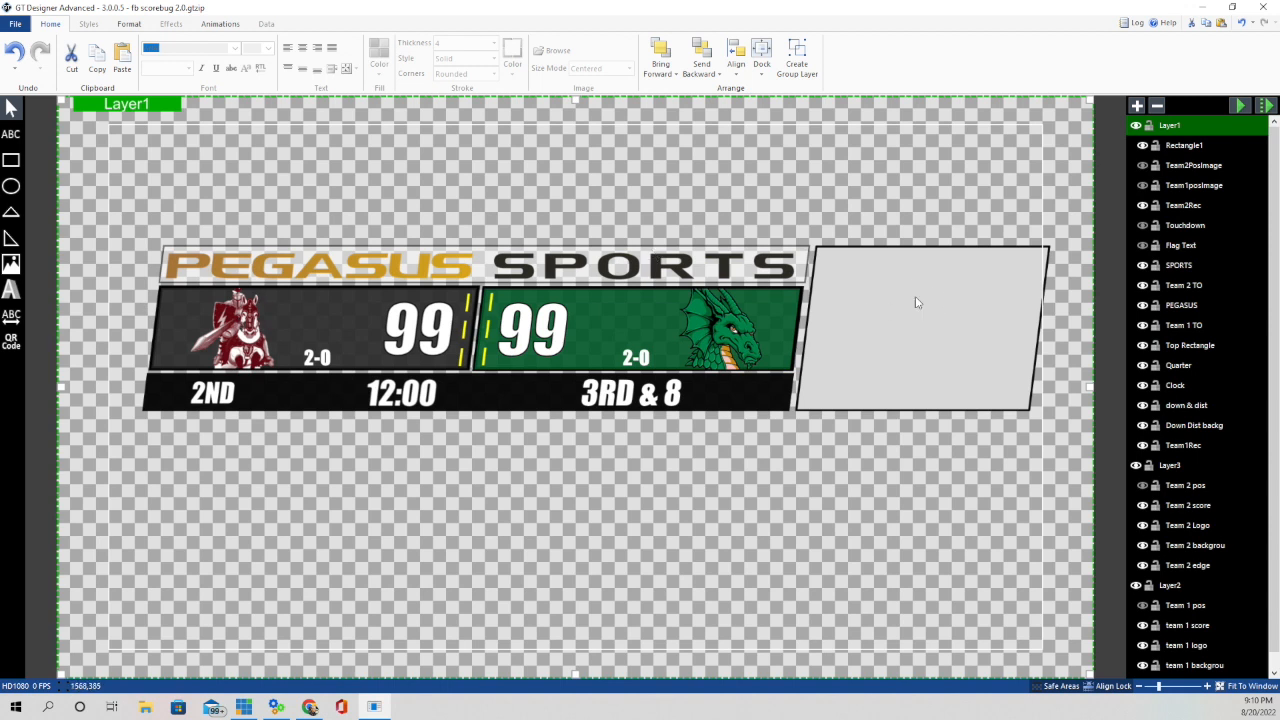
{"action": "mouse_move", "coordinate": [970, 299]}
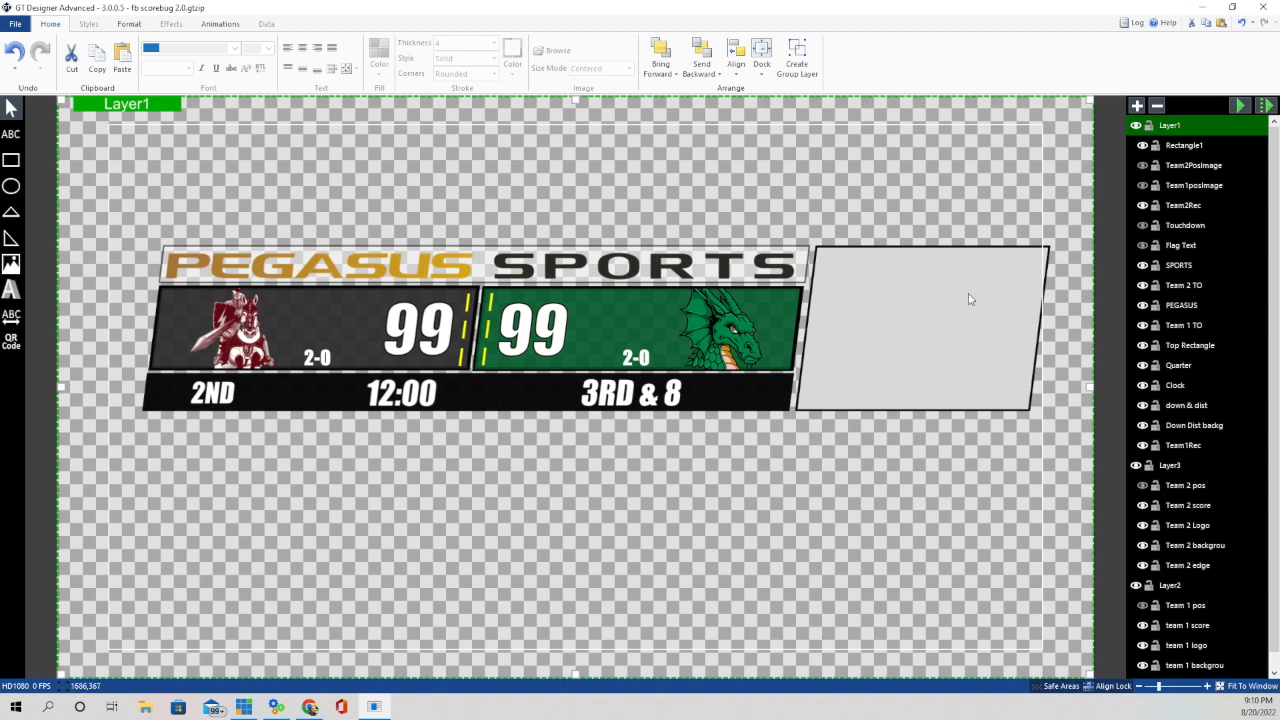
{"action": "mouse_move", "coordinate": [170, 222]}
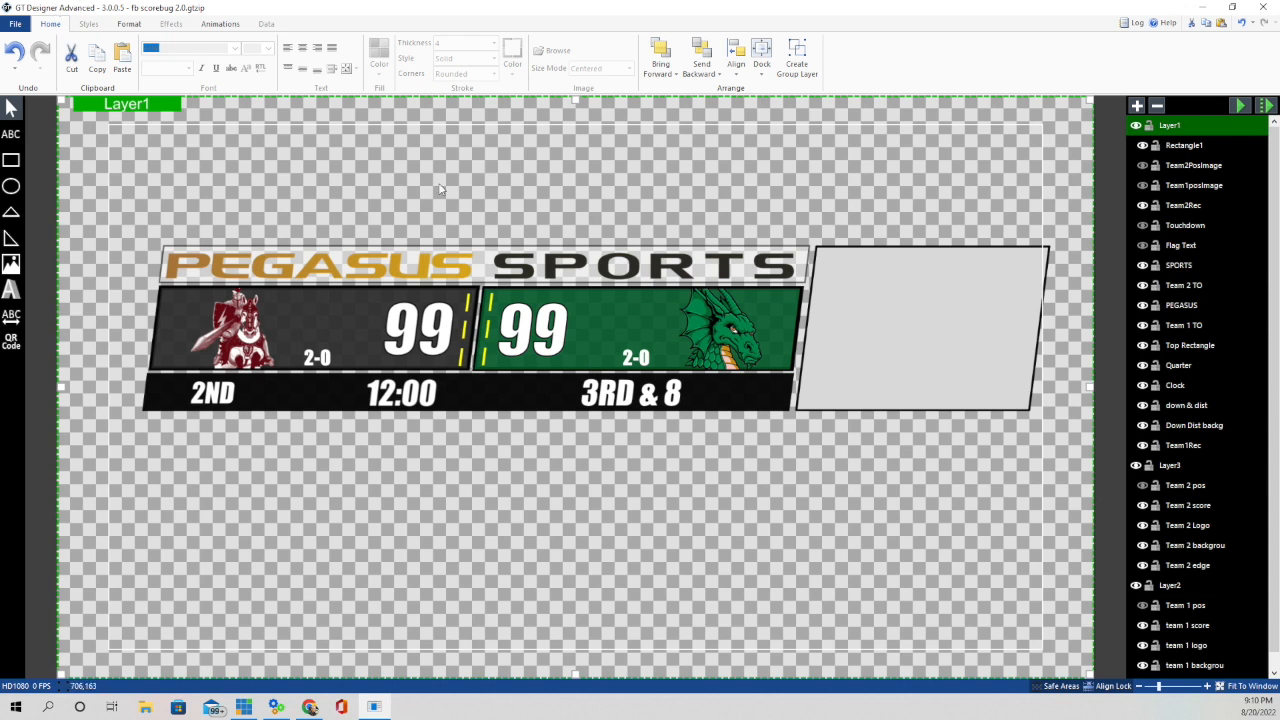
{"action": "mouse_move", "coordinate": [915, 308]}
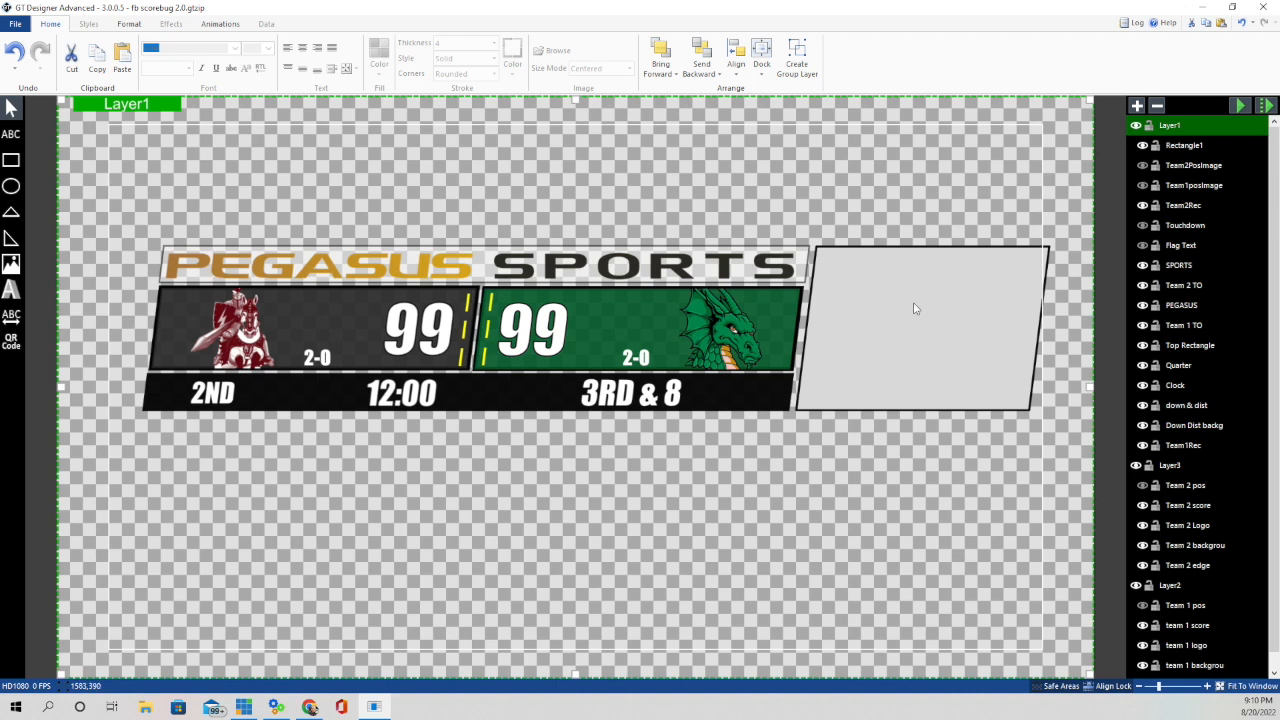
{"action": "mouse_move", "coordinate": [913, 302]}
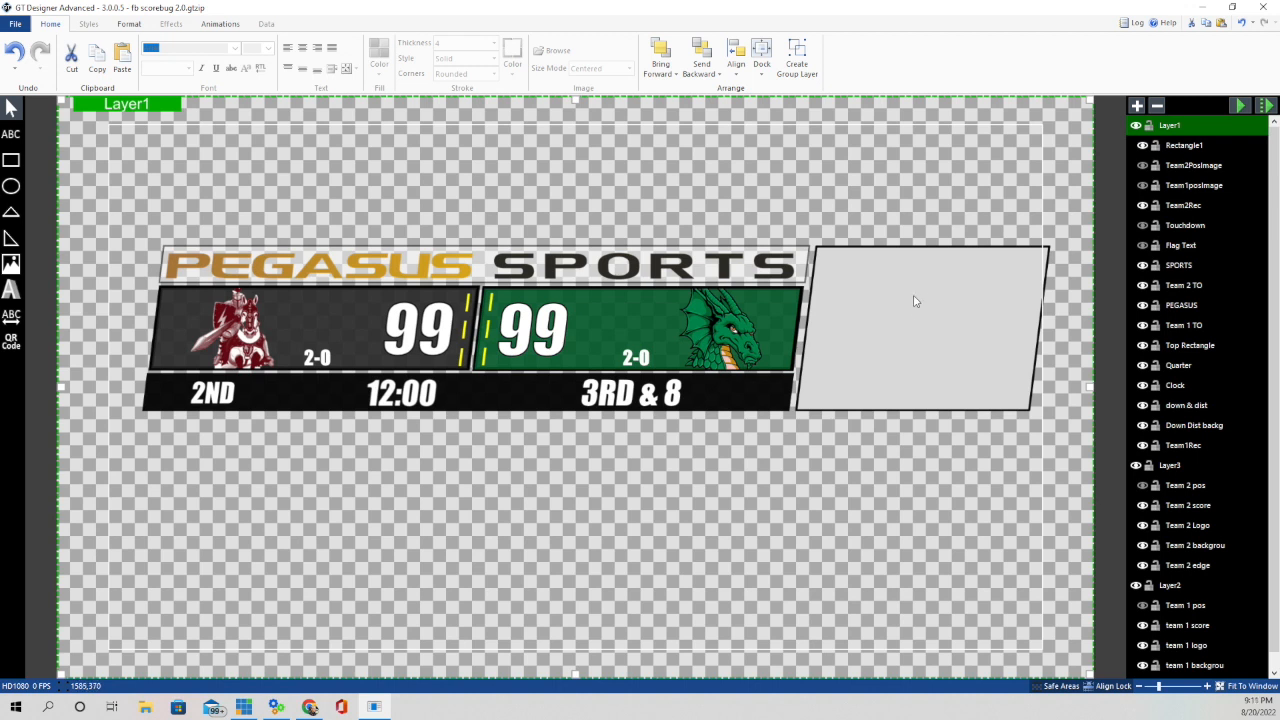
{"action": "mouse_move", "coordinate": [812, 379]}
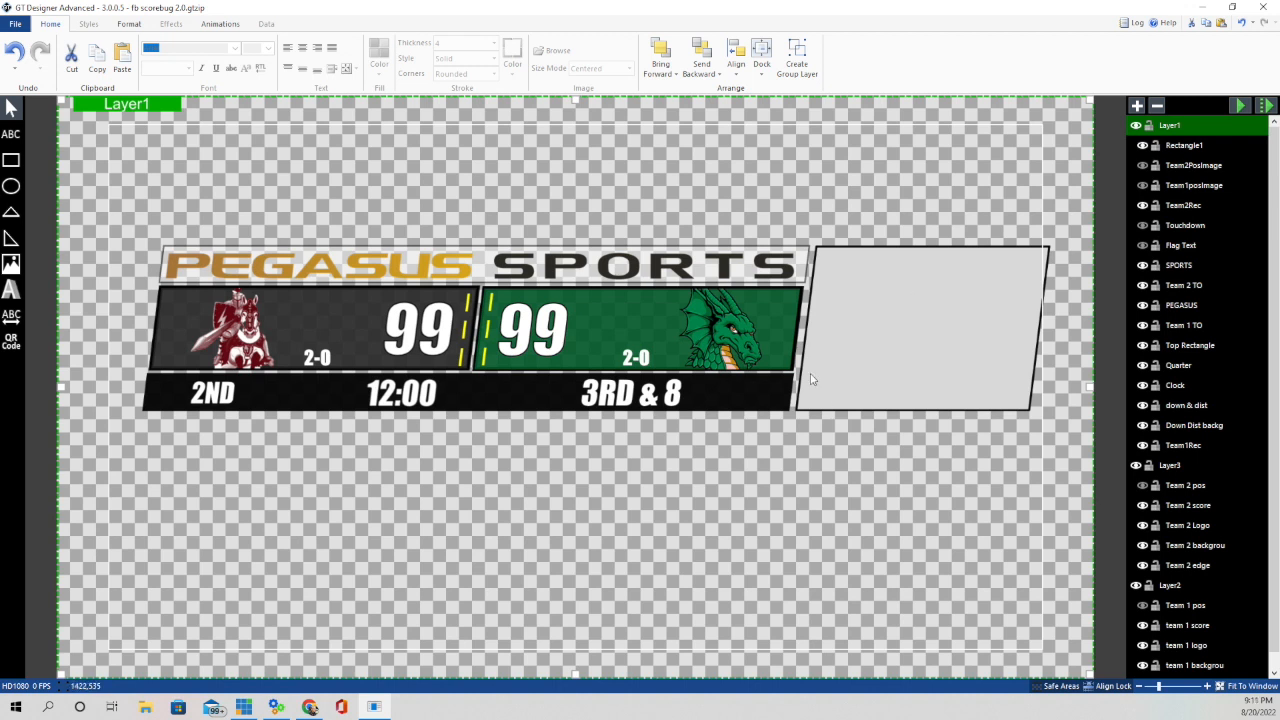
{"action": "mouse_move", "coordinate": [310, 320]}
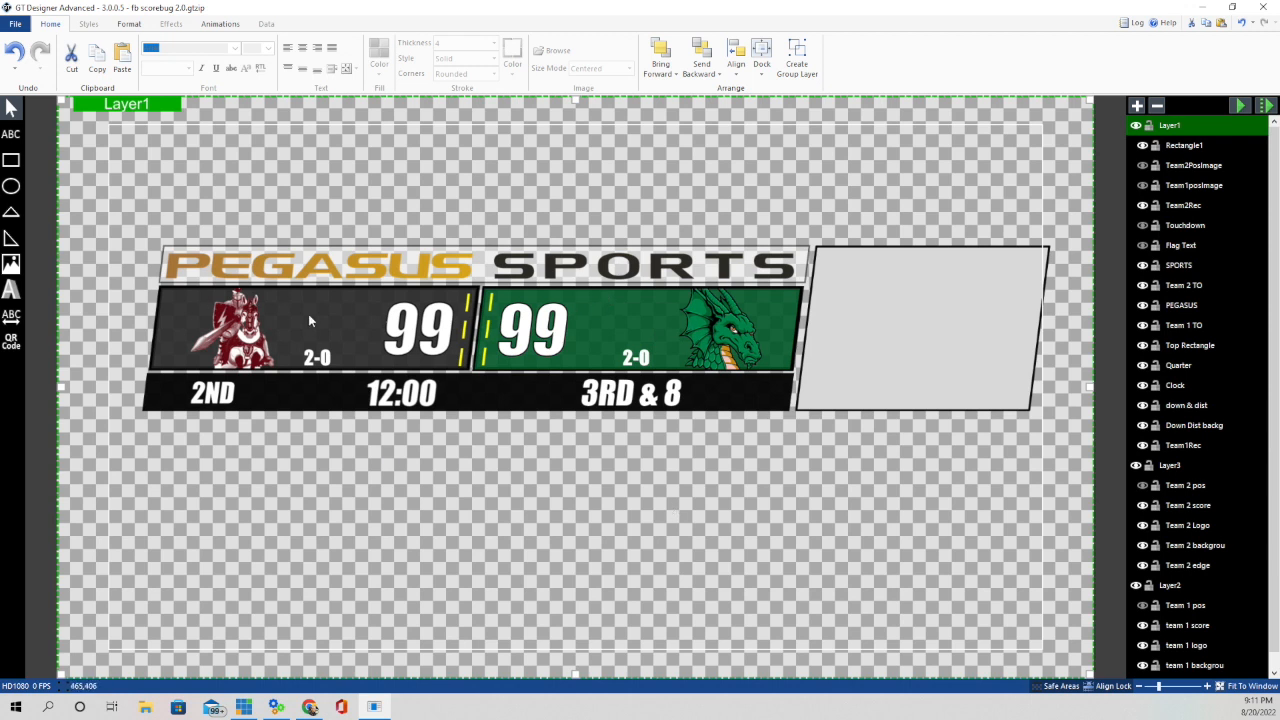
{"action": "mouse_move", "coordinate": [975, 291]}
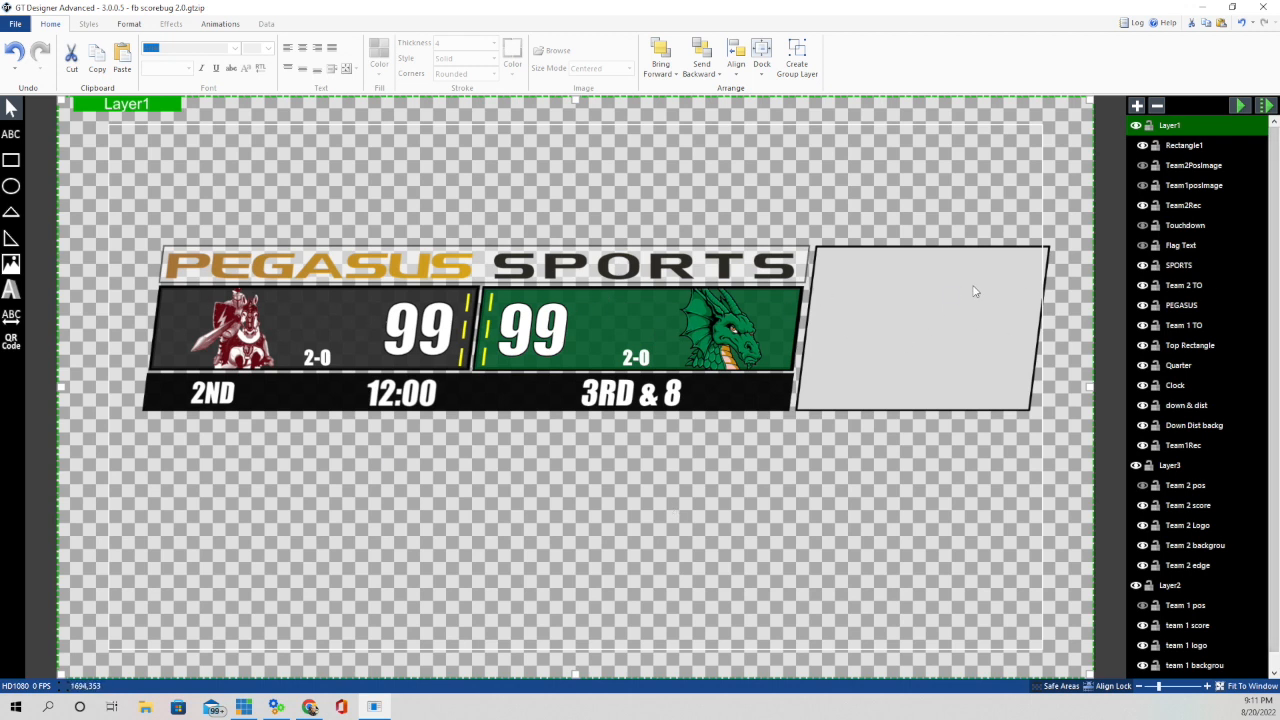
{"action": "mouse_move", "coordinate": [312, 199]}
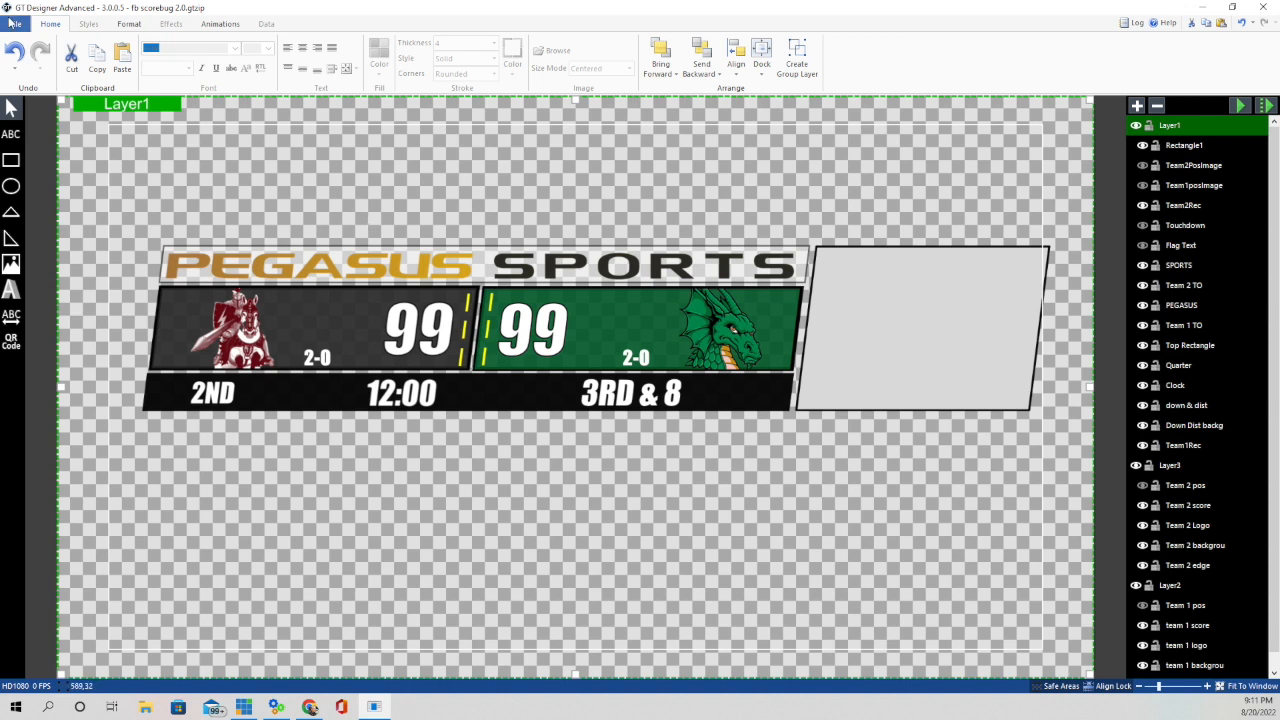
{"action": "mouse_move", "coordinate": [238, 175]}
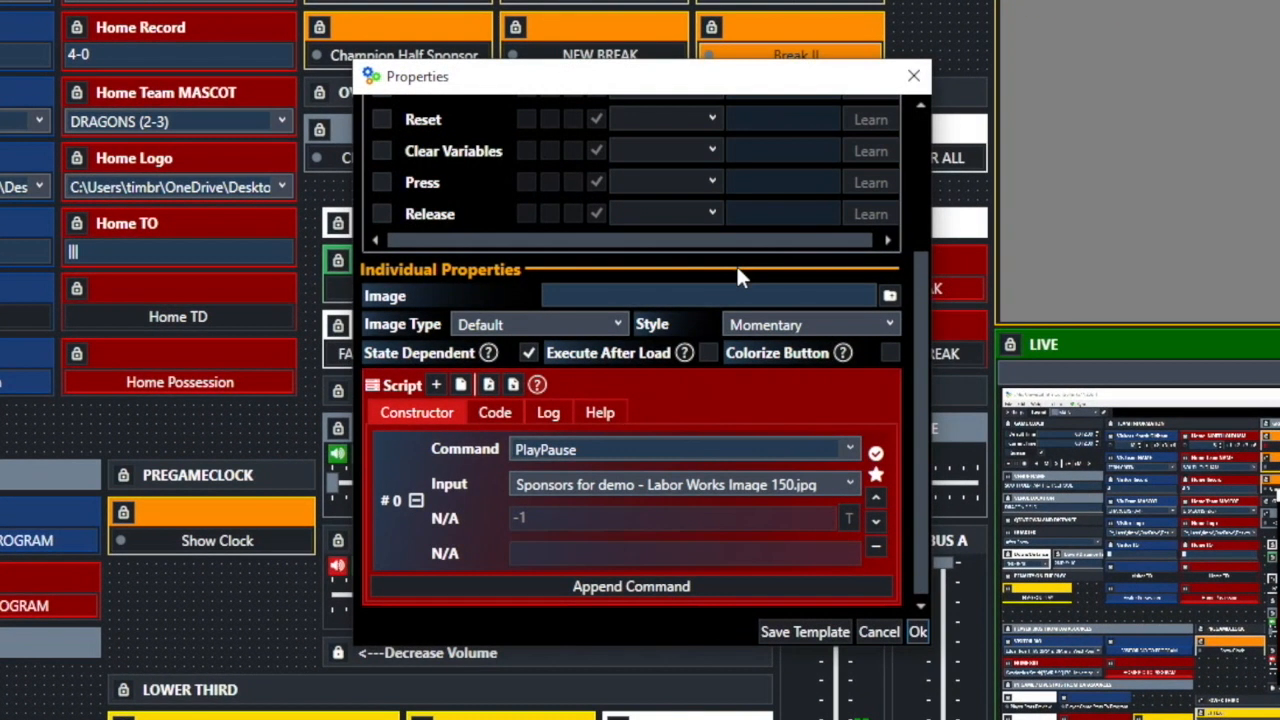
{"action": "mouse_move", "coordinate": [520, 460]}
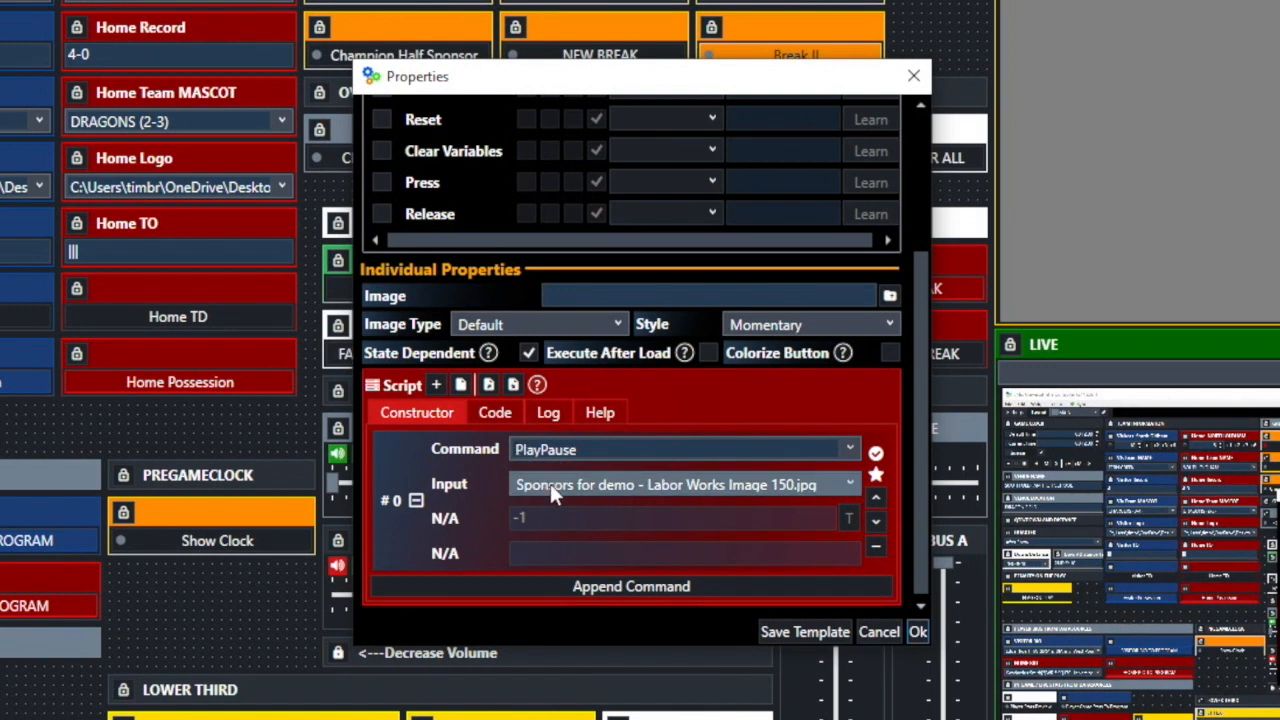
Browse the PlayPause script's Input dropdown and keep the Sponsors for demo image.
{"action": "left_click", "coordinate": [848, 484]}
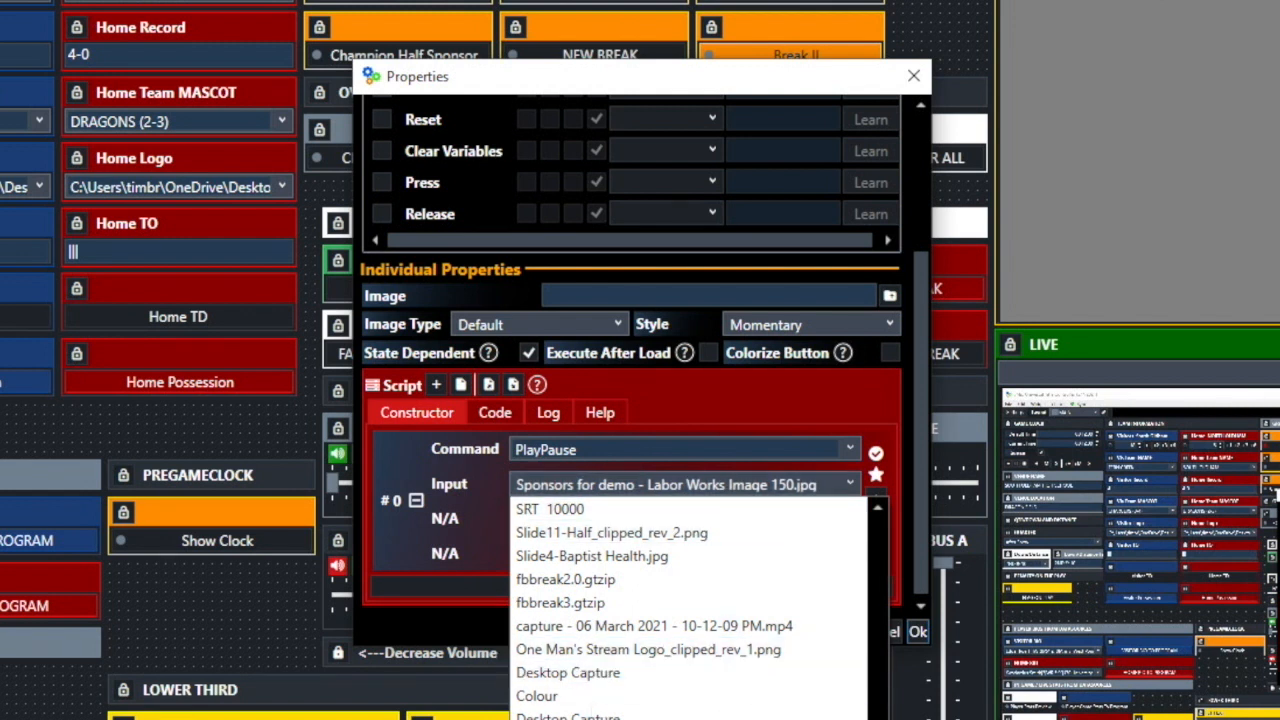
{"action": "left_click", "coordinate": [680, 484]}
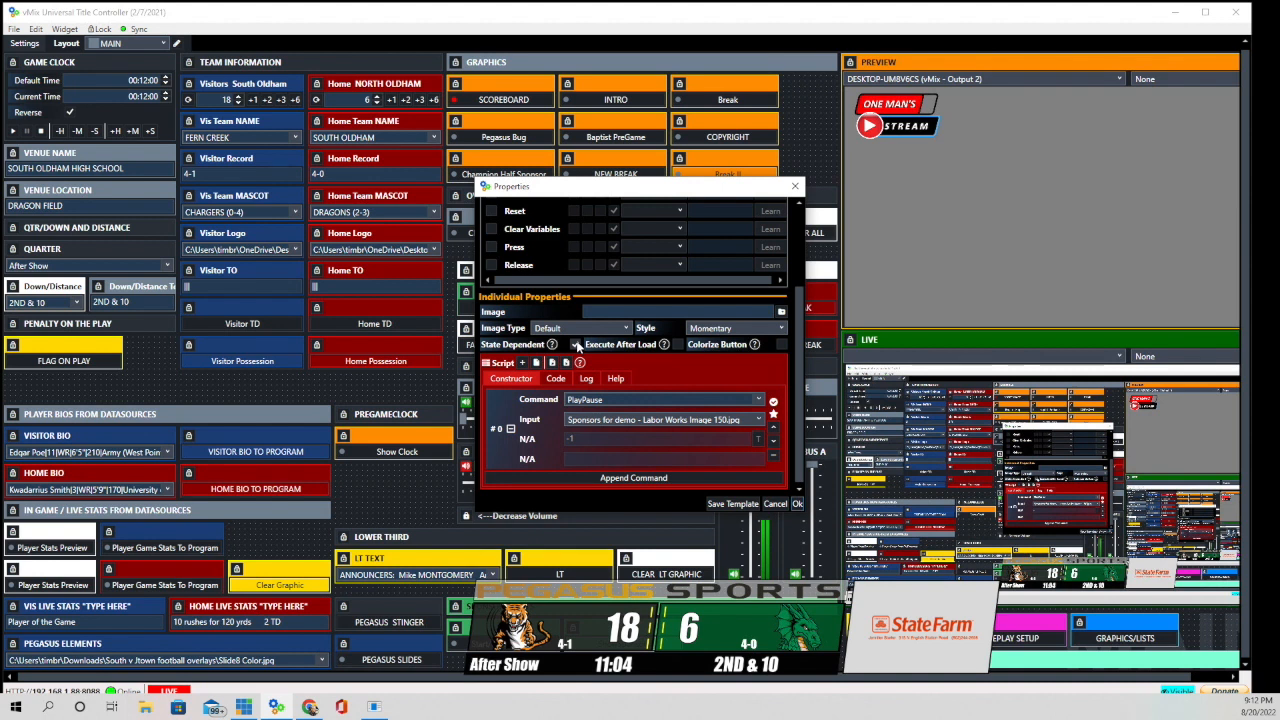
{"action": "mouse_move", "coordinate": [576, 345]}
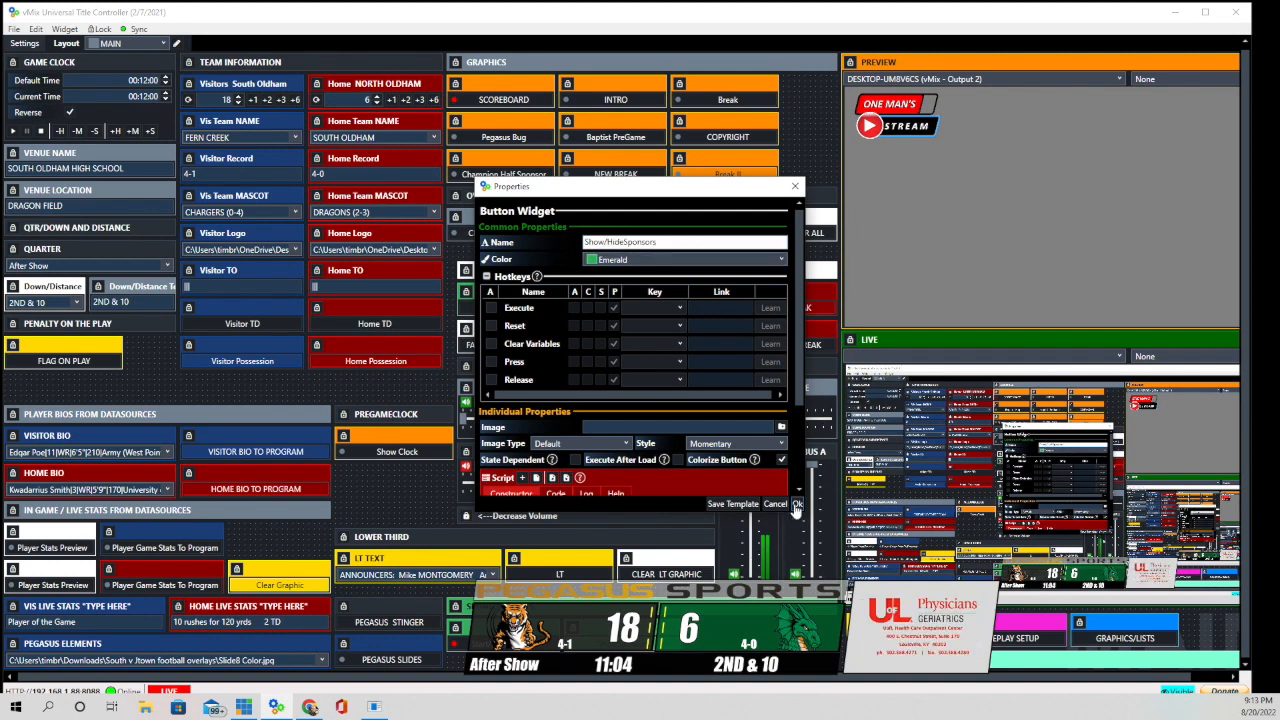
Confirm the sponsor button's properties with Ok and bring up Paint.
{"action": "left_click", "coordinate": [797, 504]}
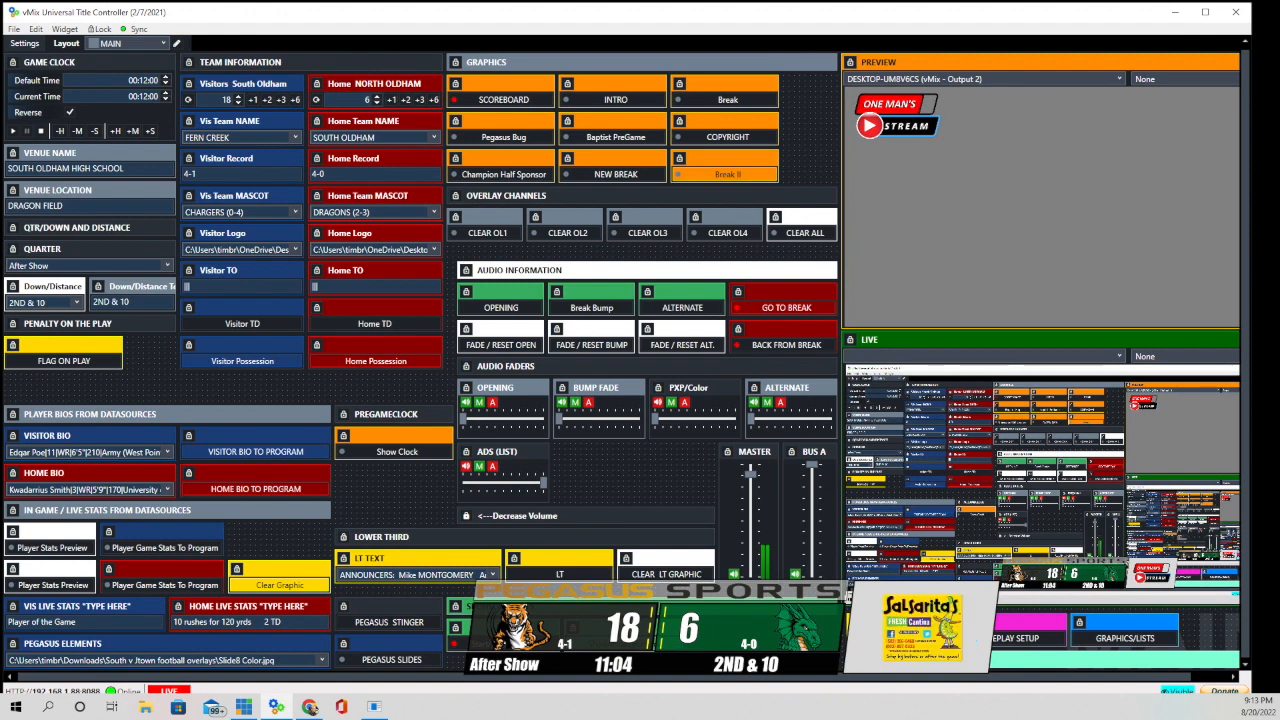
{"action": "left_click", "coordinate": [211, 707]}
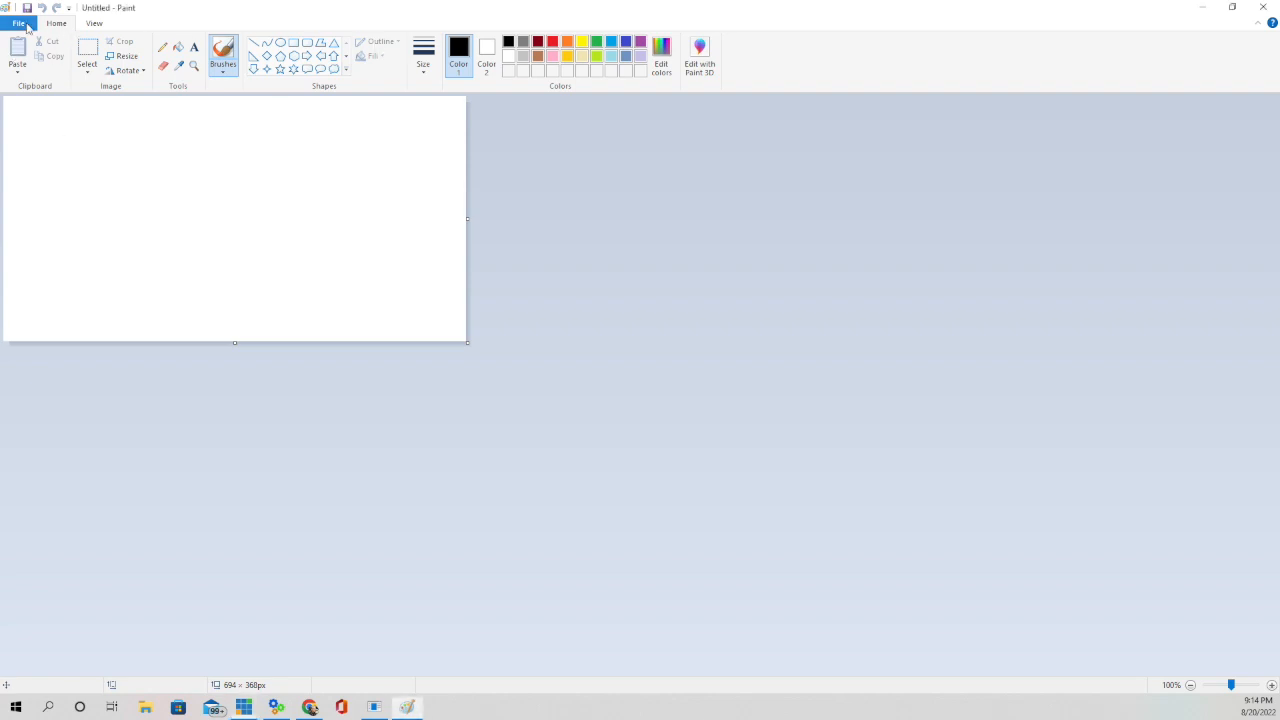
Open the Baptist Health La Grange logo image from the Pegasus WK4 folder.
{"action": "left_click", "coordinate": [17, 23]}
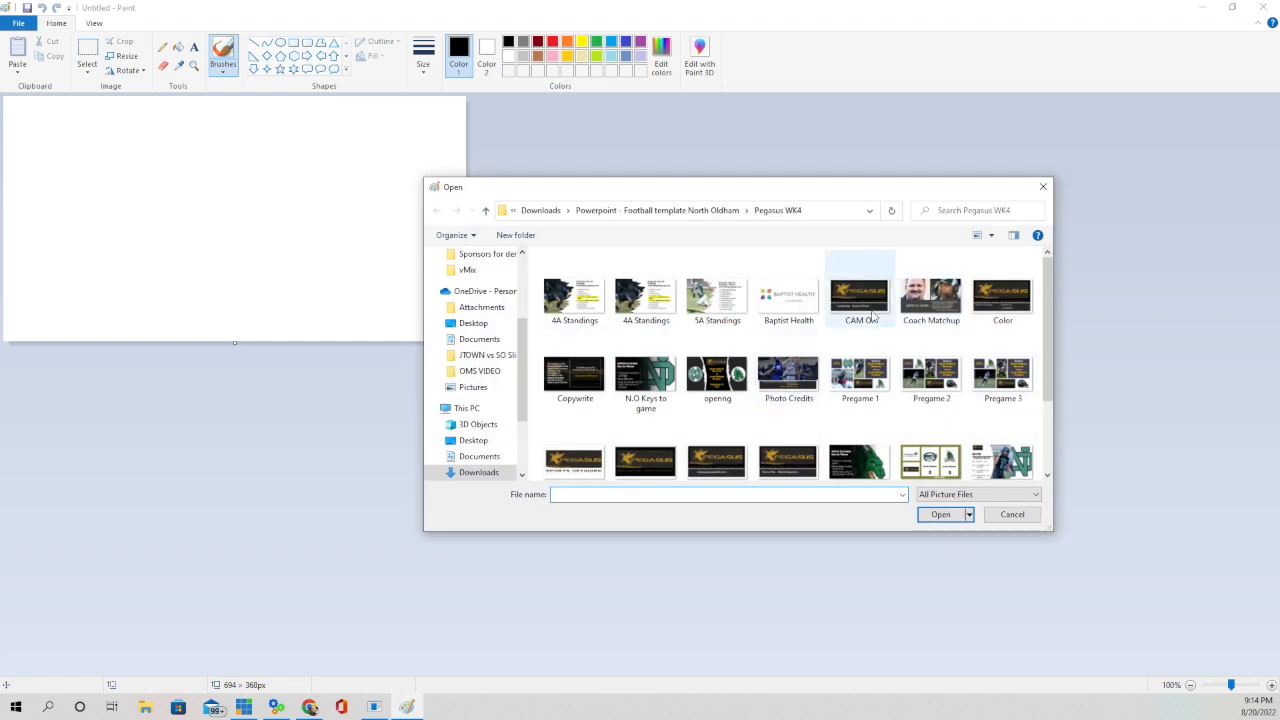
{"action": "mouse_move", "coordinate": [789, 295]}
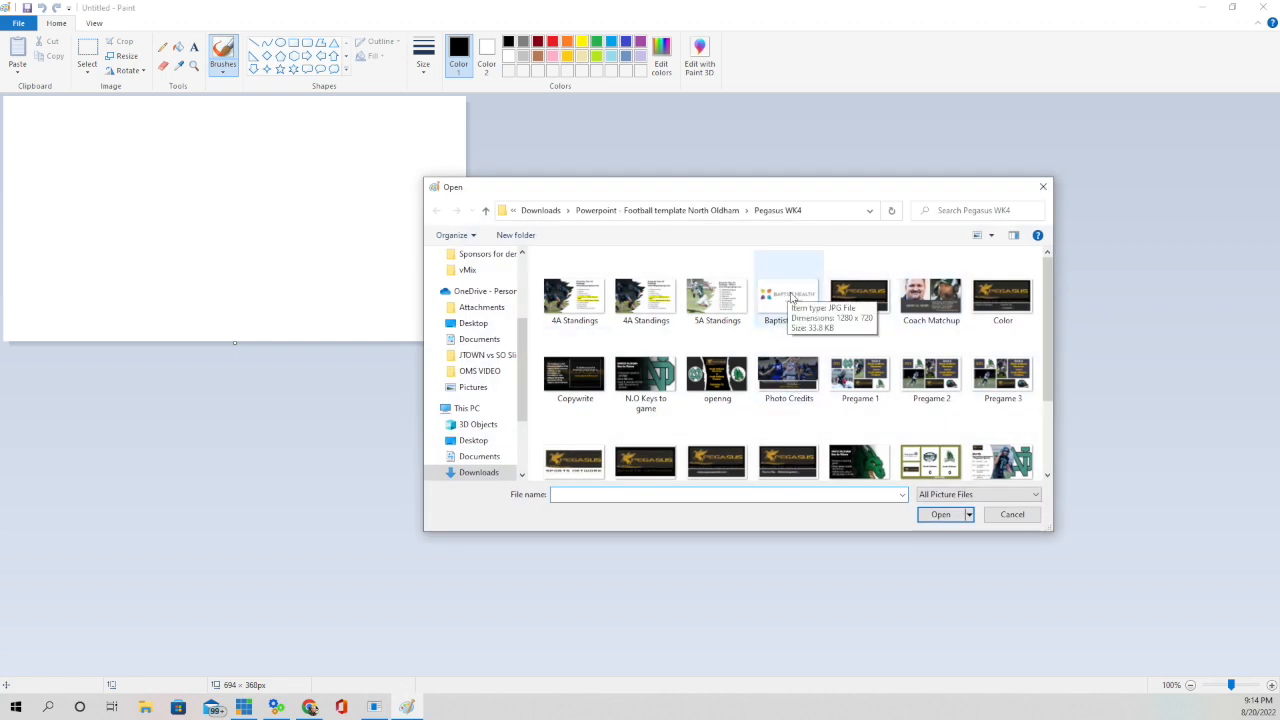
{"action": "left_click", "coordinate": [789, 295]}
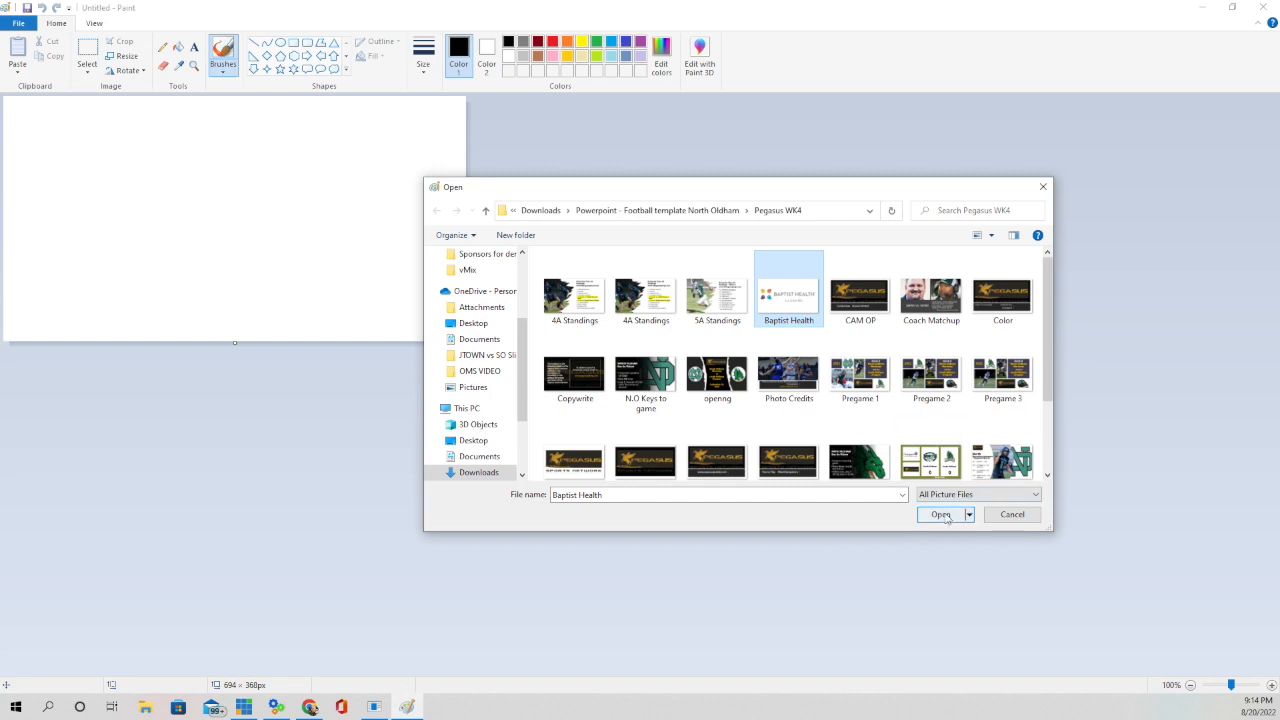
{"action": "left_click", "coordinate": [940, 514]}
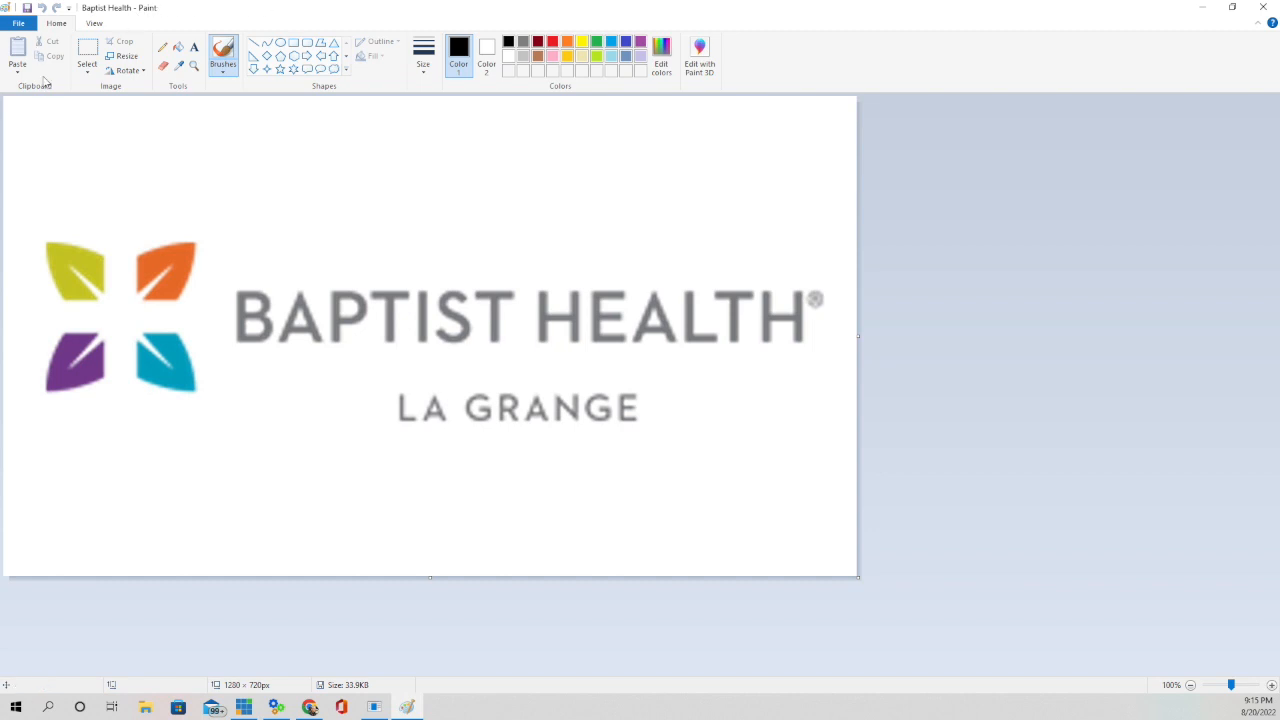
{"action": "mouse_move", "coordinate": [122, 56]}
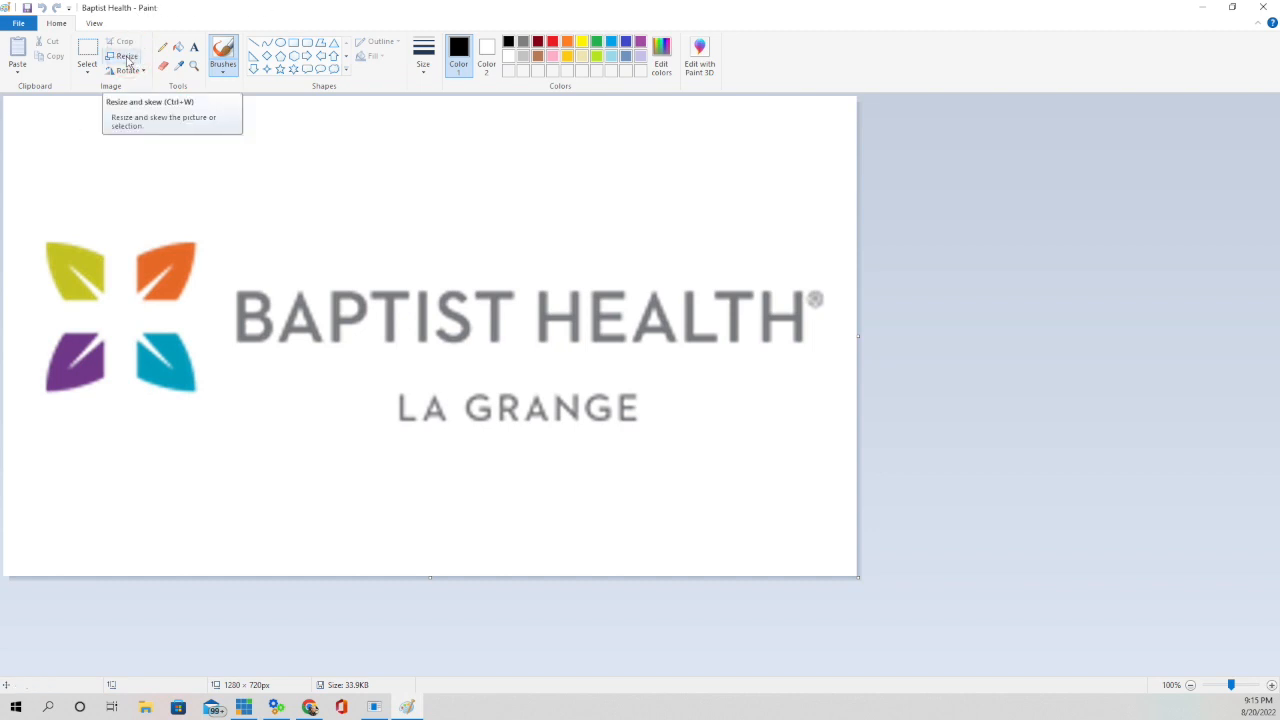
Resize the Baptist Health logo to 694 × 360 pixels without maintaining aspect ratio.
{"action": "left_click", "coordinate": [123, 56]}
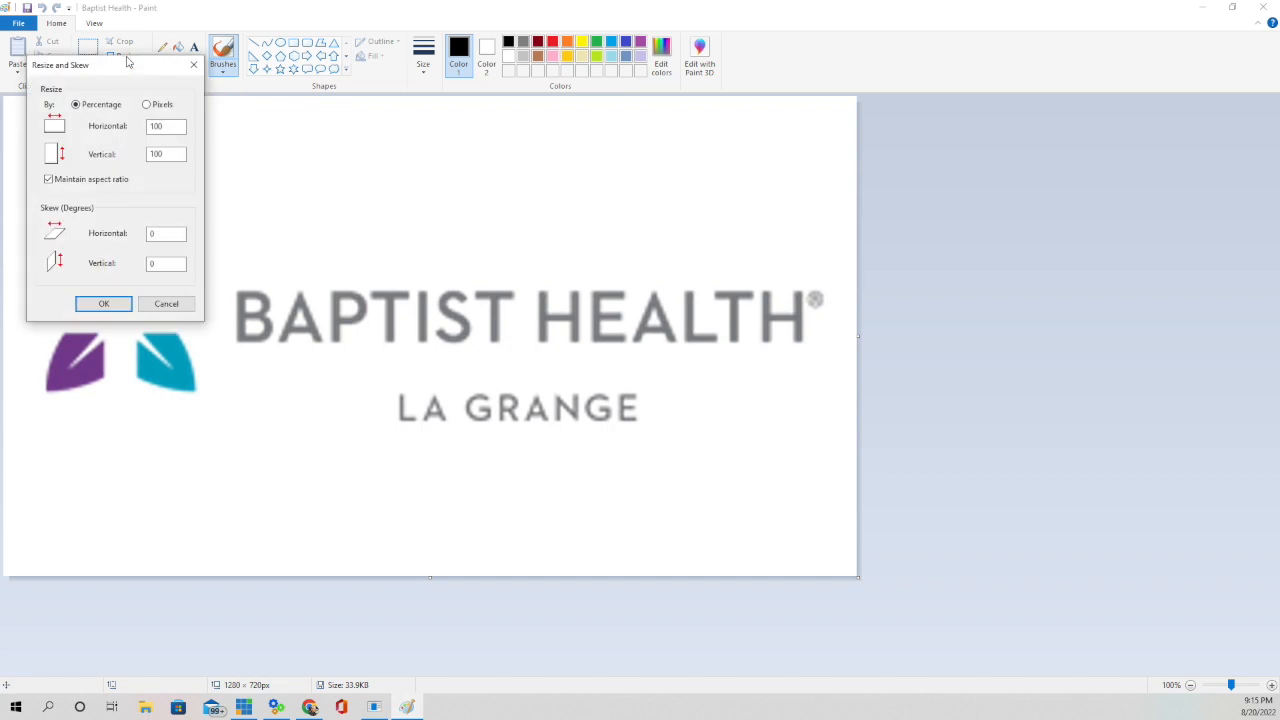
{"action": "left_click", "coordinate": [48, 178]}
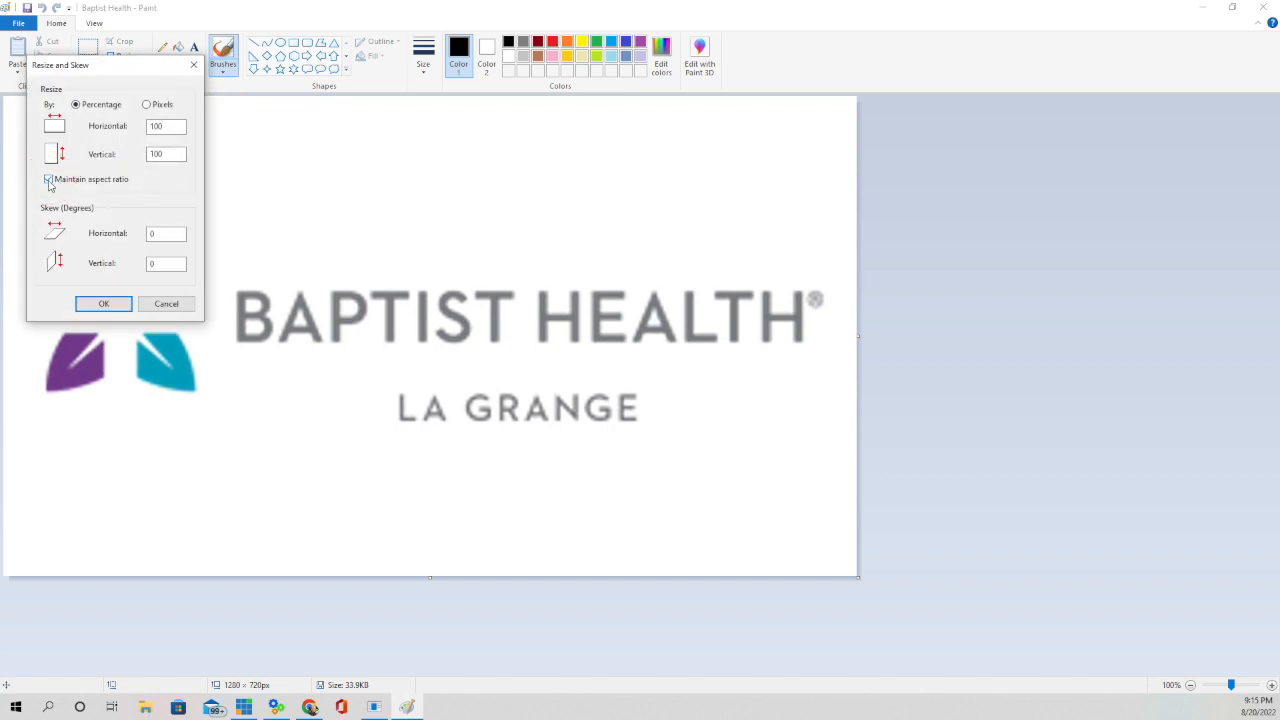
{"action": "left_click", "coordinate": [48, 179]}
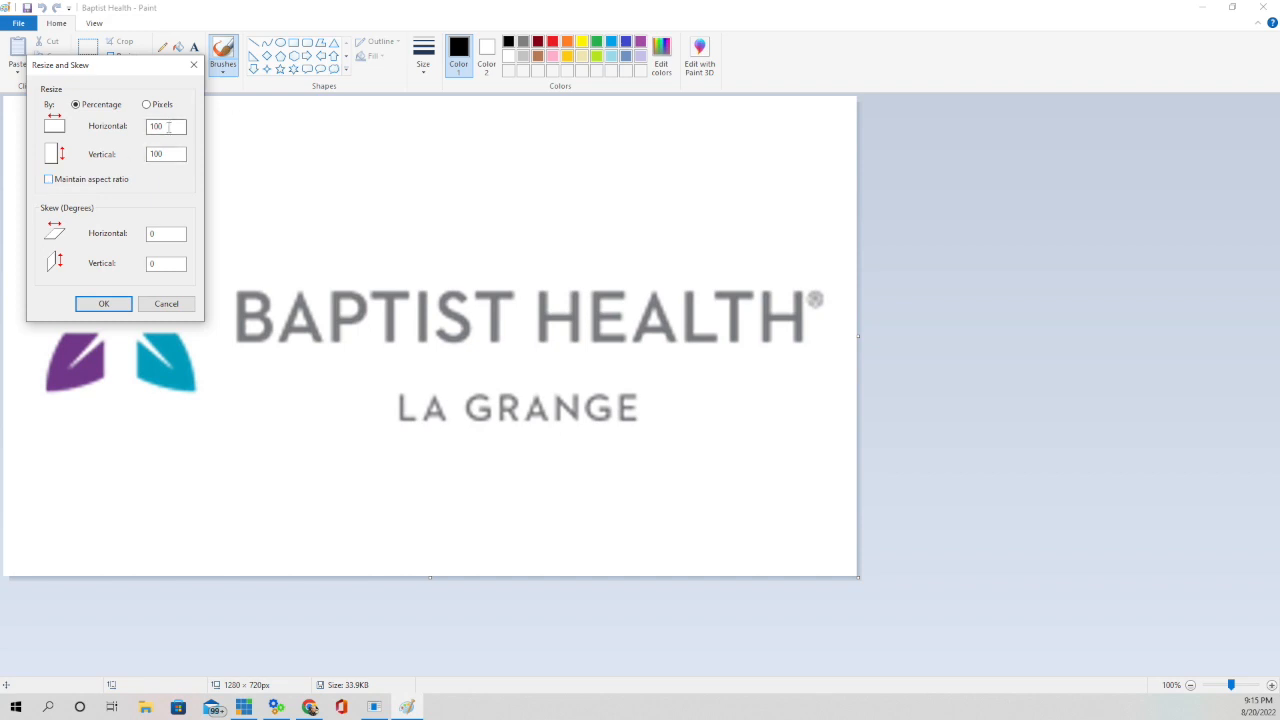
{"action": "left_click", "coordinate": [75, 104]}
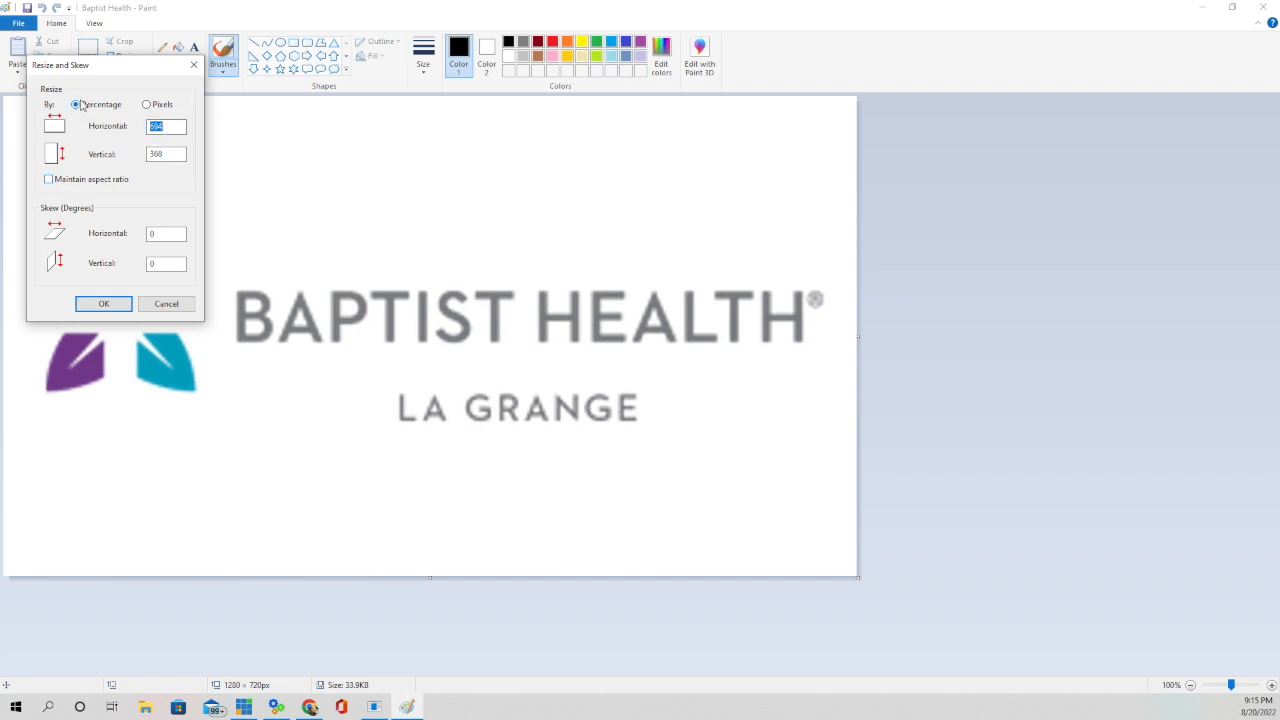
{"action": "left_click", "coordinate": [147, 105]}
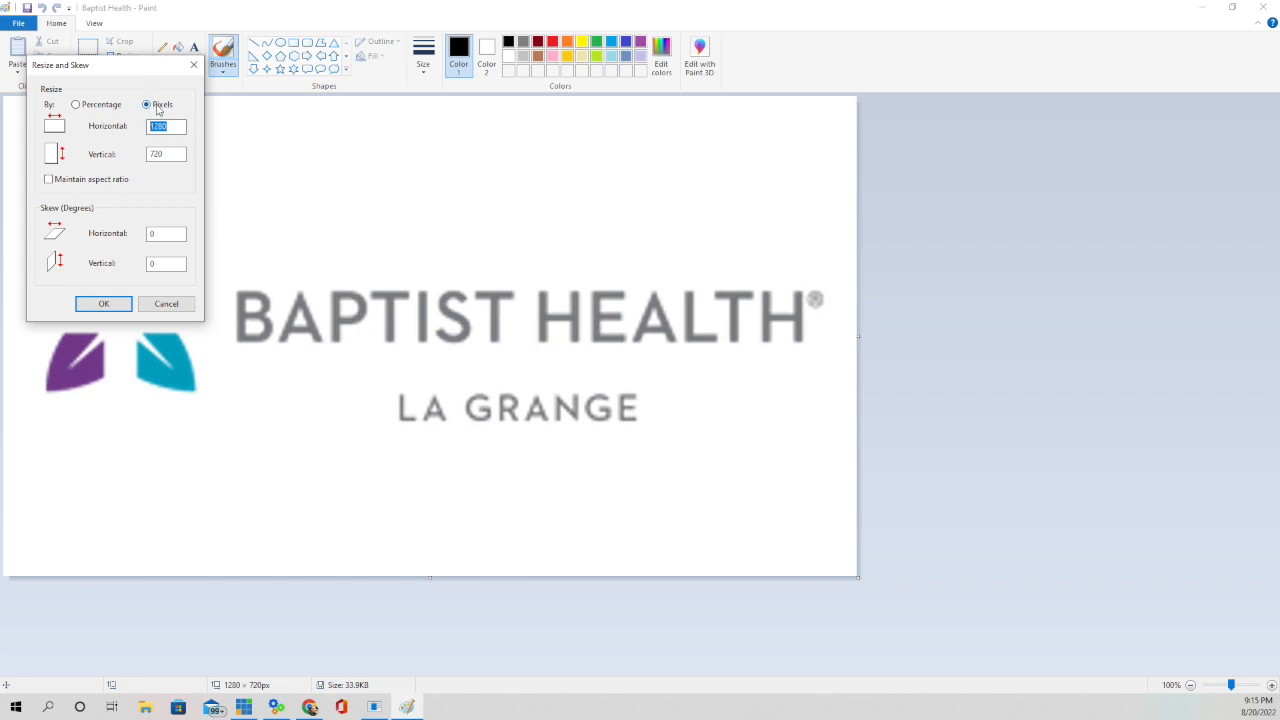
{"action": "type", "text": "694"}
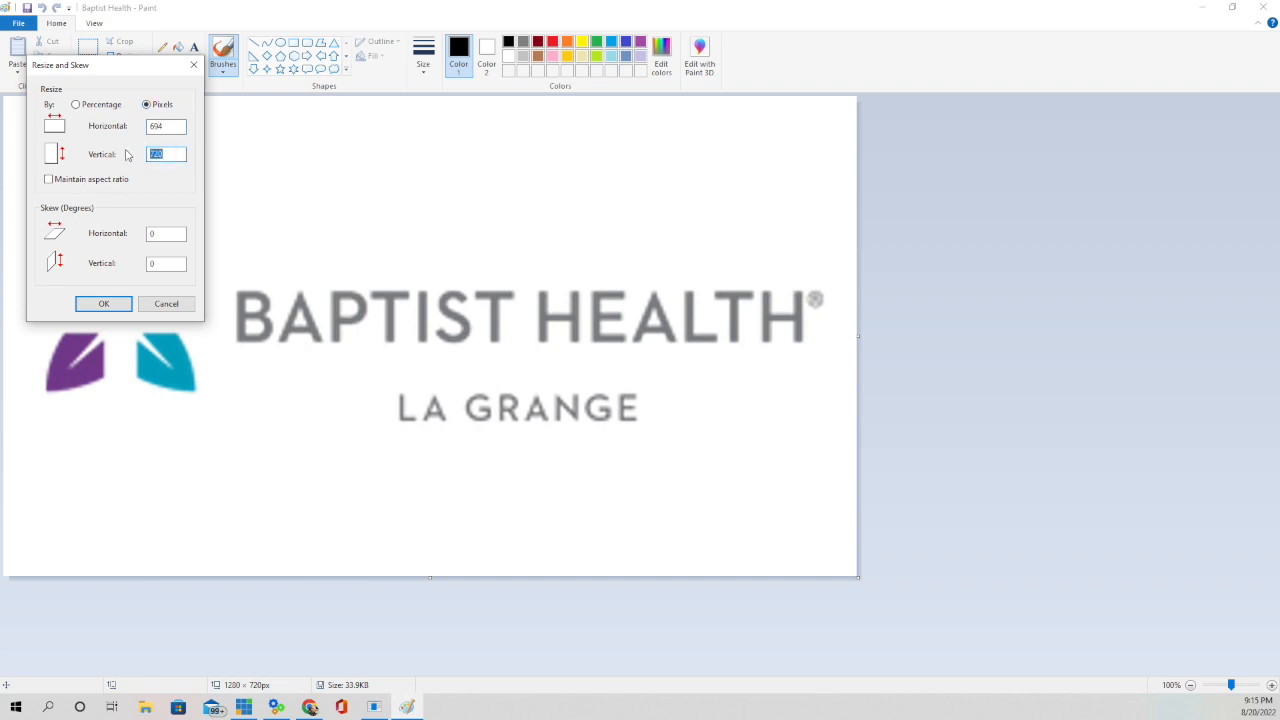
{"action": "type", "text": "360"}
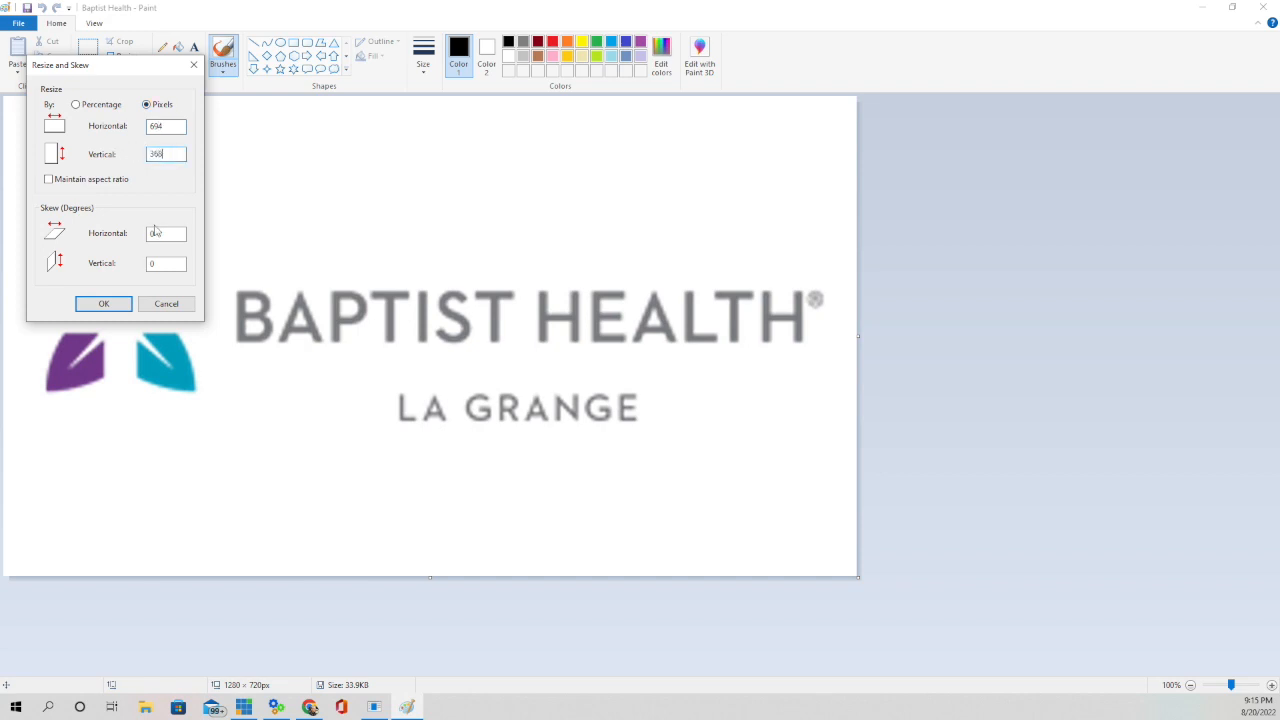
{"action": "left_click", "coordinate": [103, 303]}
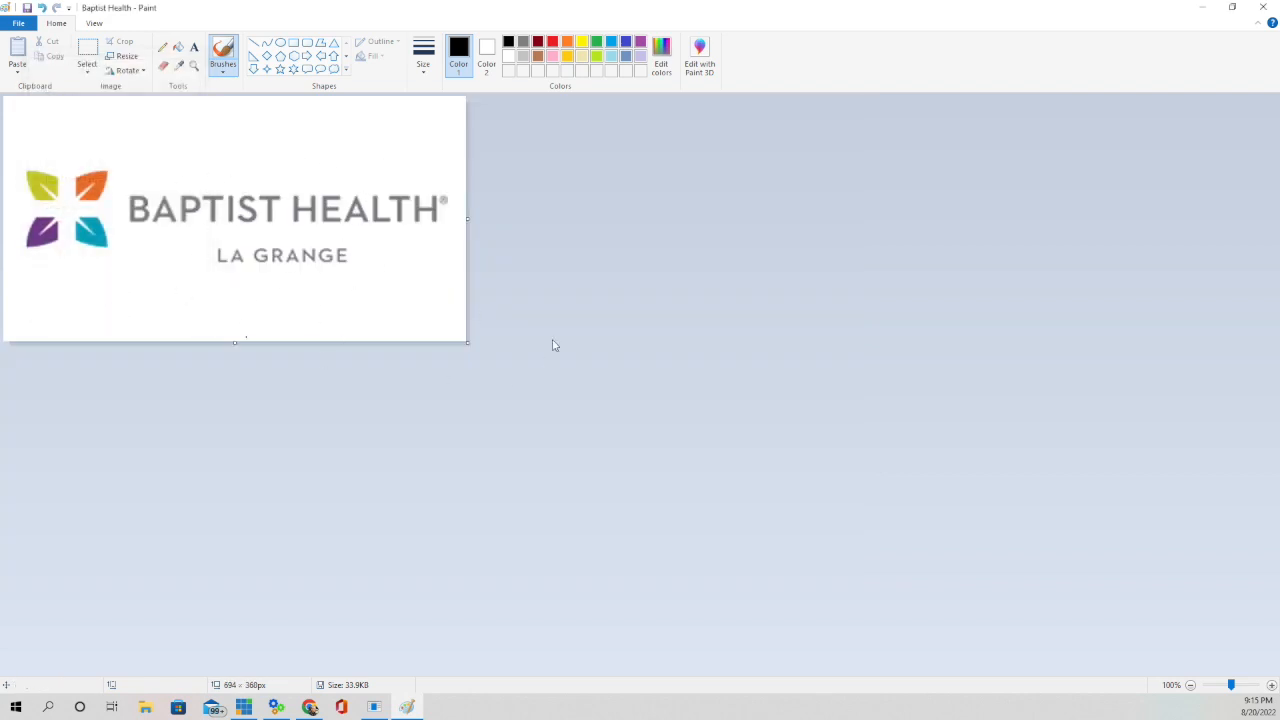
{"action": "mouse_move", "coordinate": [285, 30]}
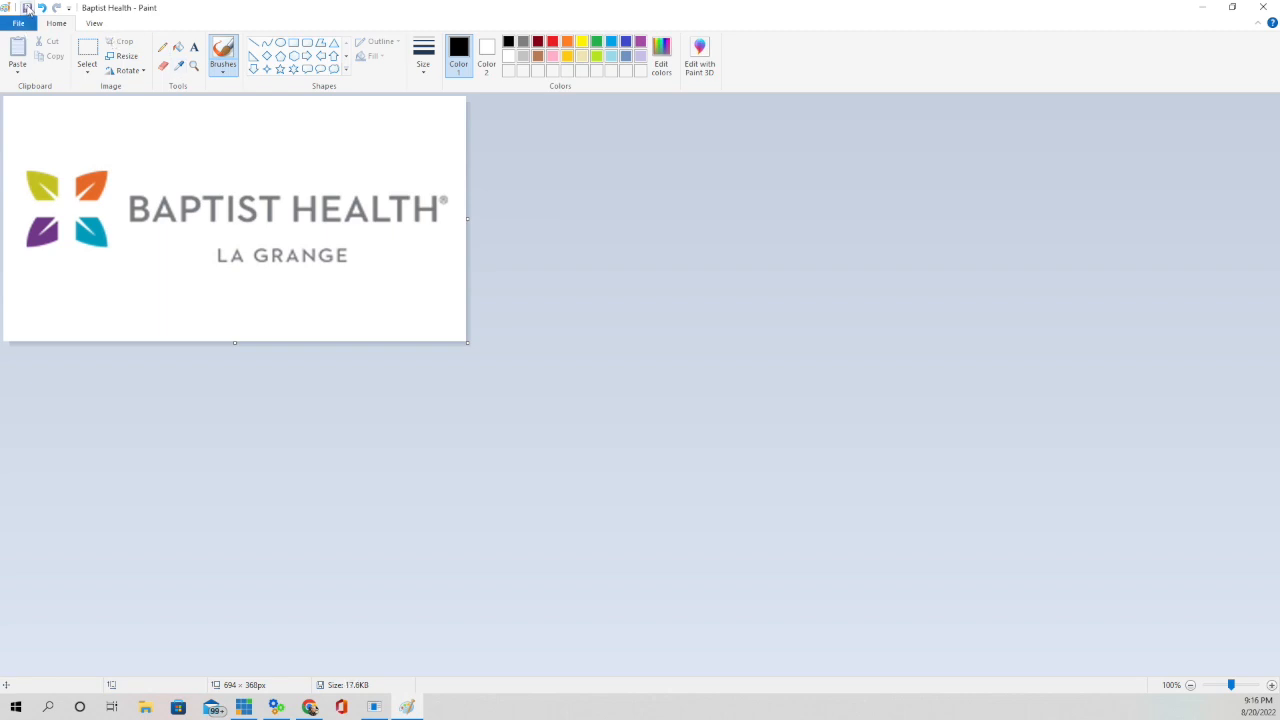
Save the 694×360 logo and choose Save as for another picture format.
{"action": "left_click", "coordinate": [18, 23]}
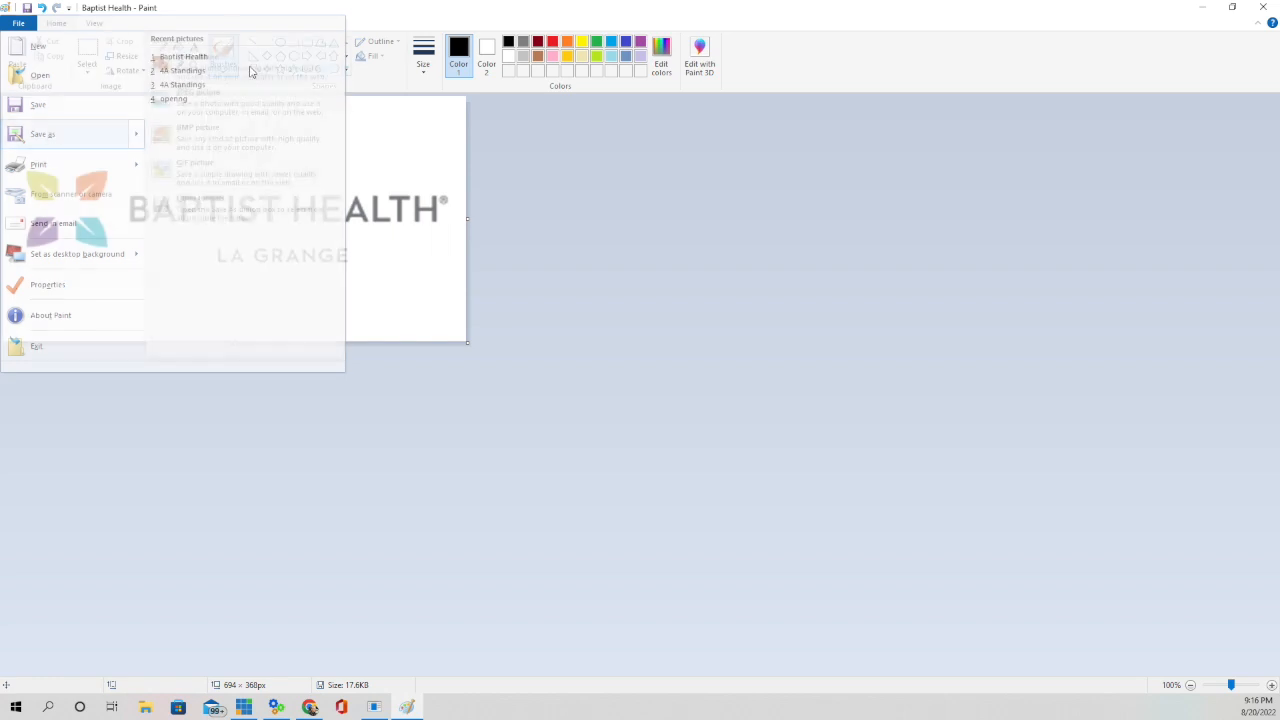
{"action": "left_click", "coordinate": [42, 134]}
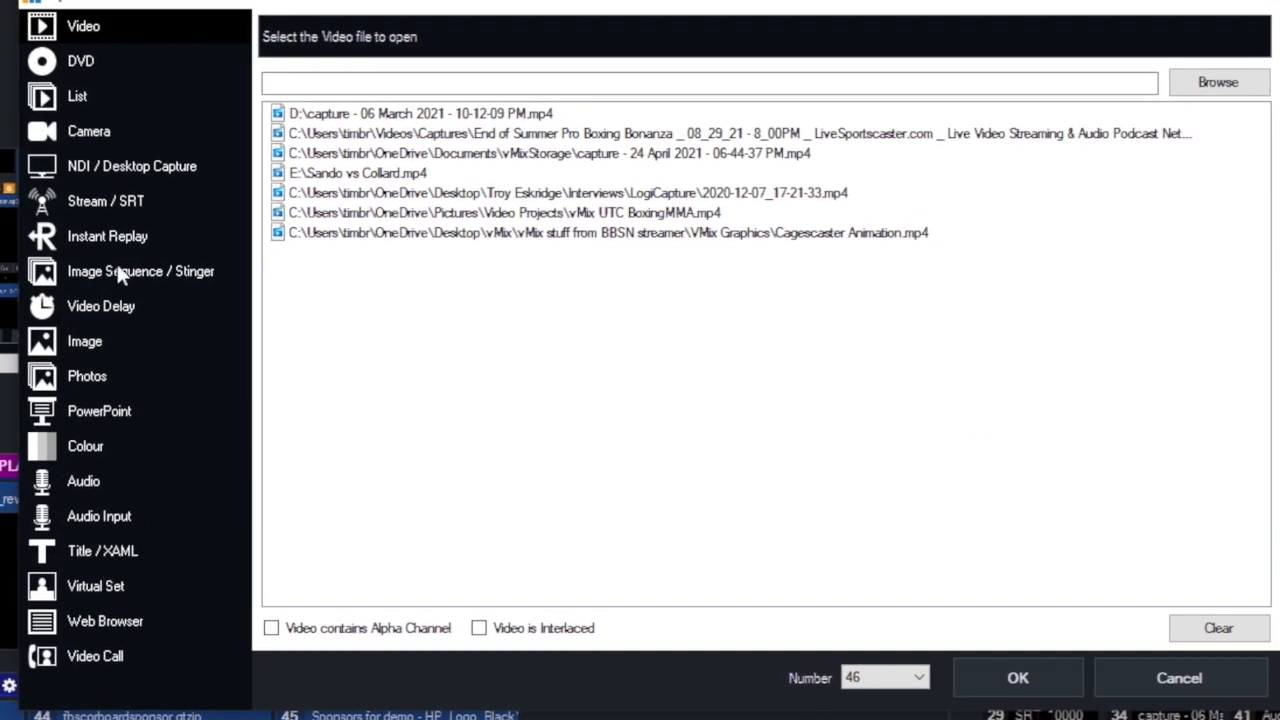
Add a Photos input 'Sponsors for demo' with seven sponsor logos on 2-second cuts.
{"action": "left_click", "coordinate": [86, 375]}
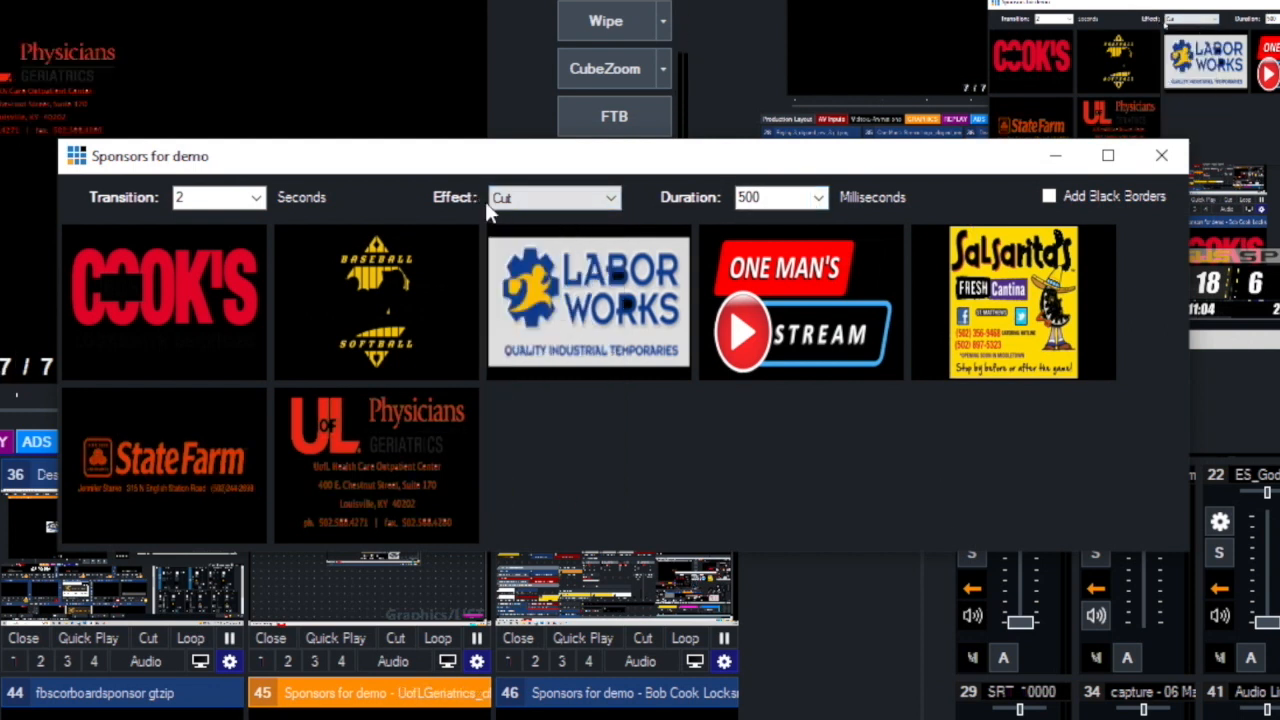
Set the slideshow's effect and black borders, and open the fbscorboardsponsor input's settings.
{"action": "left_click", "coordinate": [780, 197]}
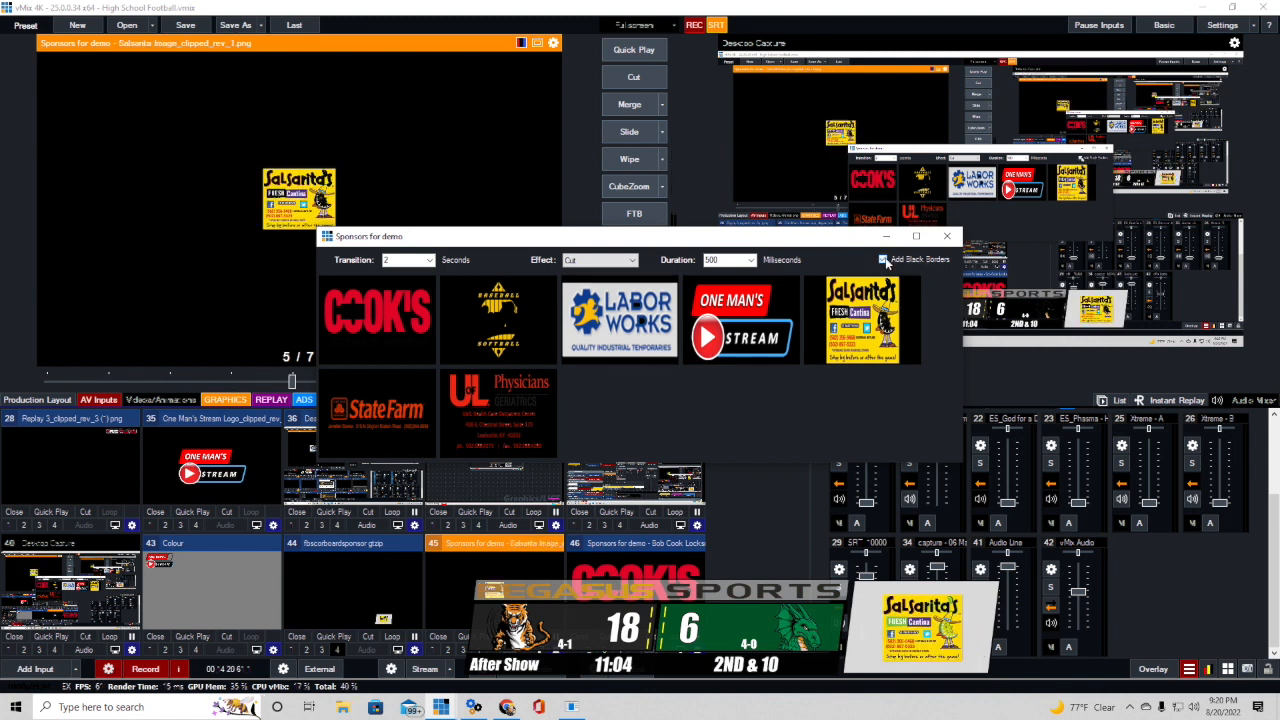
{"action": "left_click", "coordinate": [377, 413]}
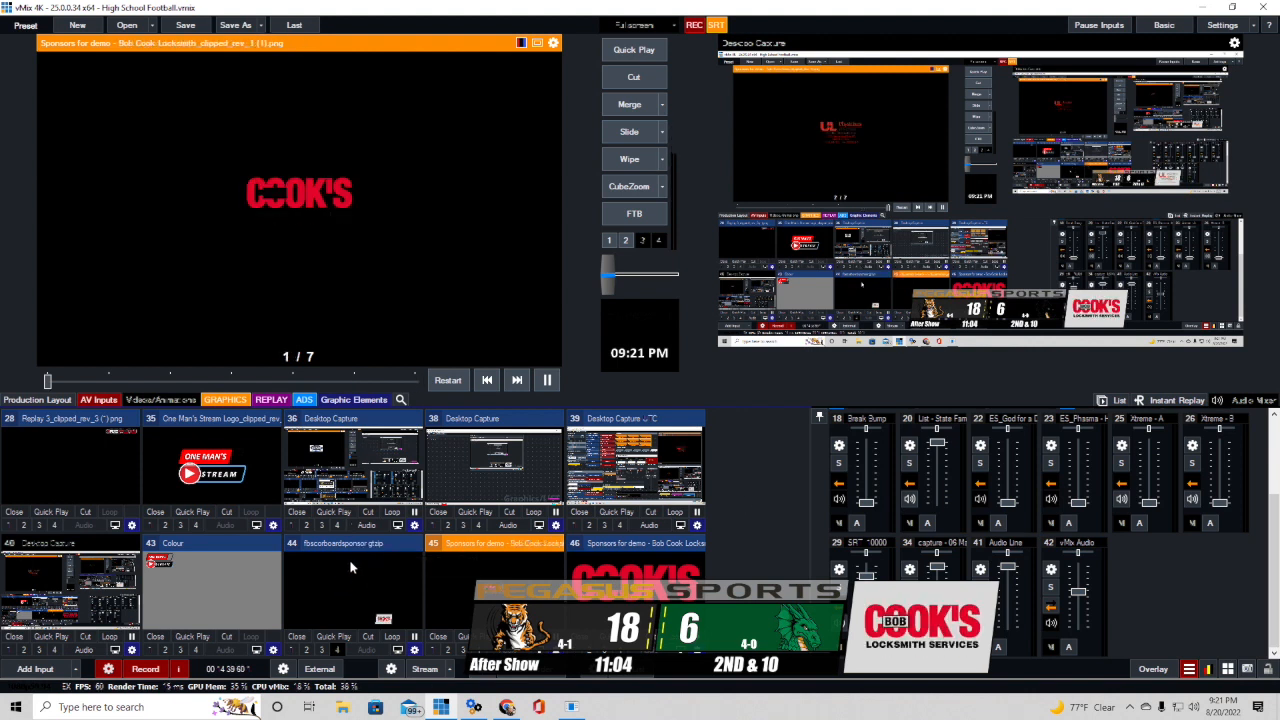
{"action": "left_click", "coordinate": [517, 379]}
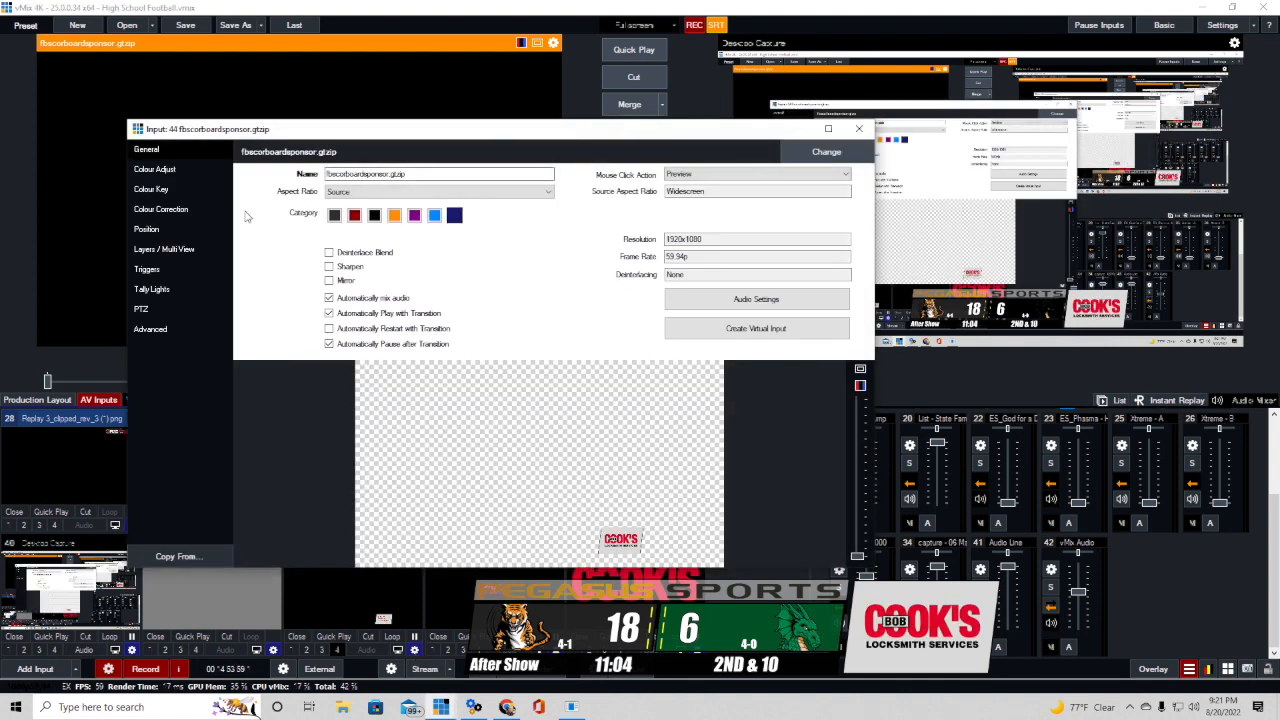
Set layer 1 of the fbscorboardsponsor title to the '45 Sponsors for demo' slideshow.
{"action": "left_click", "coordinate": [164, 249]}
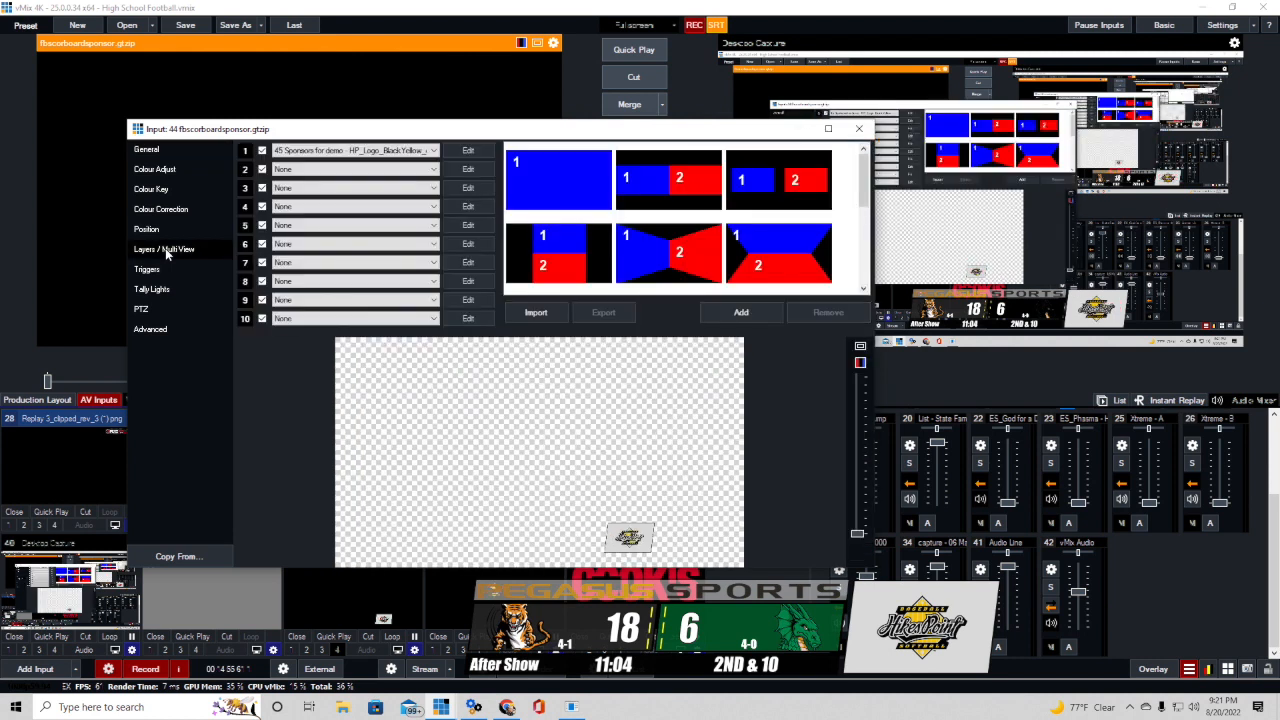
{"action": "left_click", "coordinate": [350, 150]}
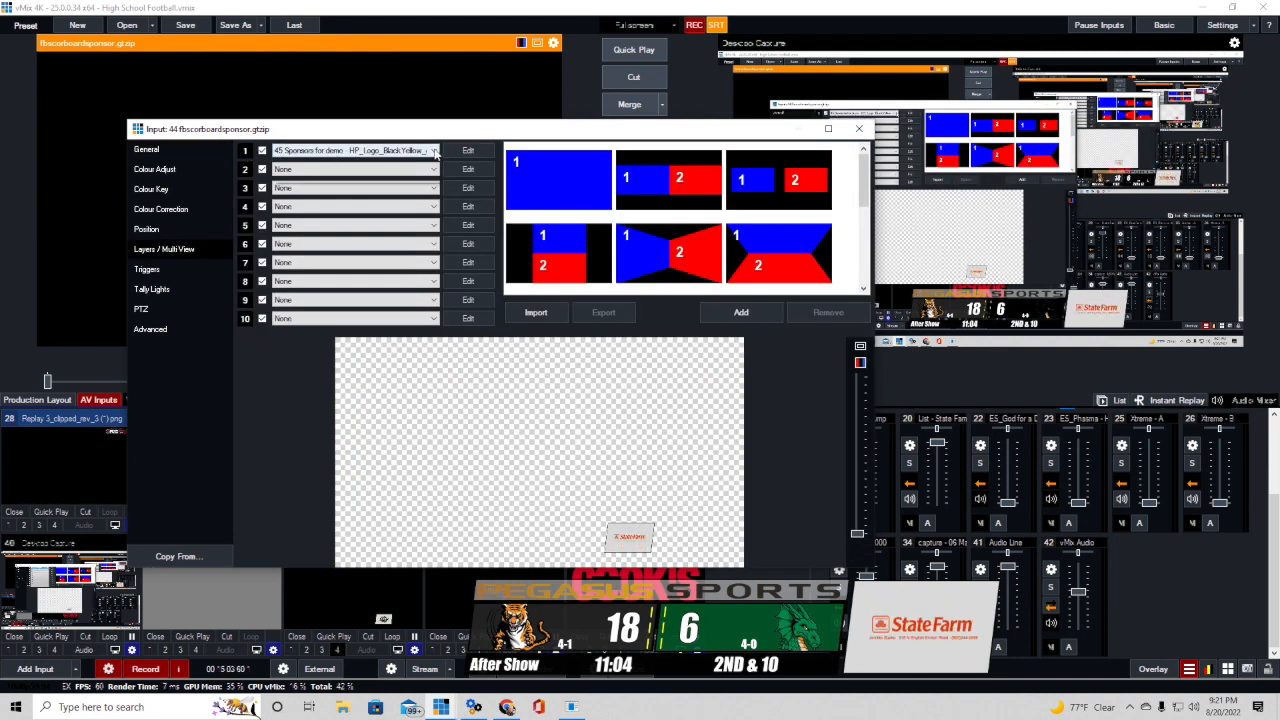
{"action": "left_click", "coordinate": [433, 150]}
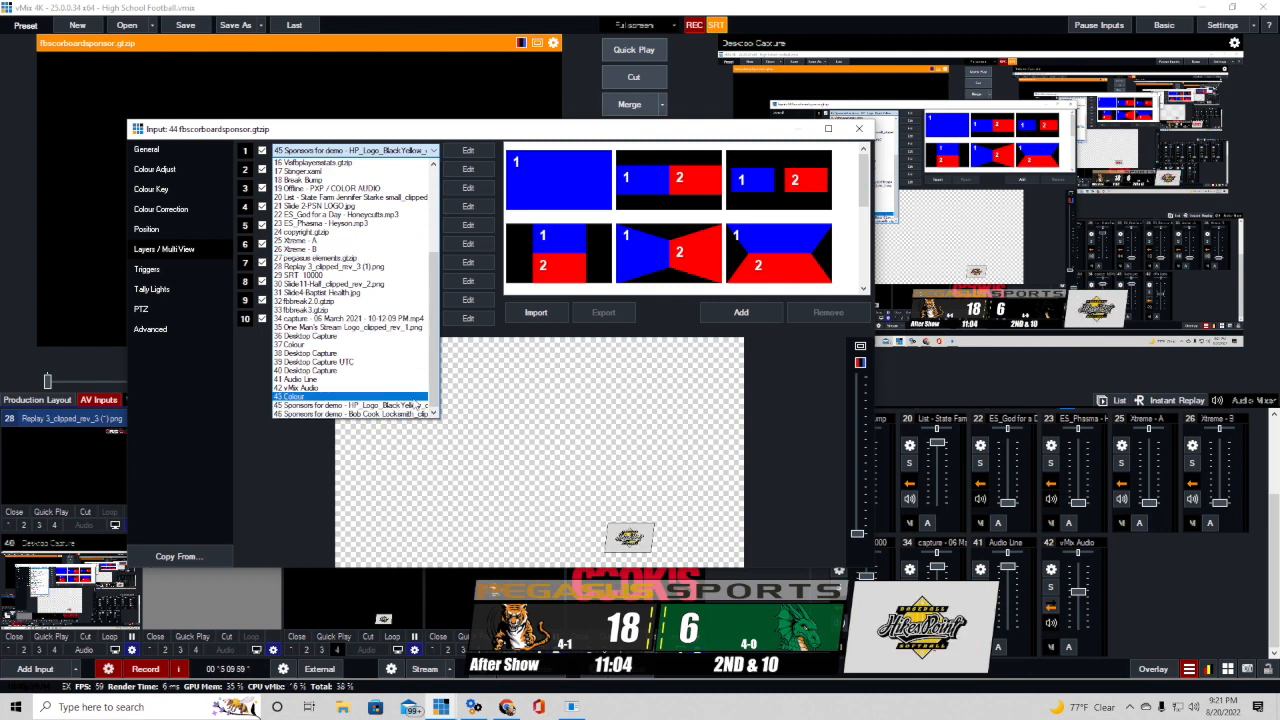
{"action": "left_click", "coordinate": [146, 229]}
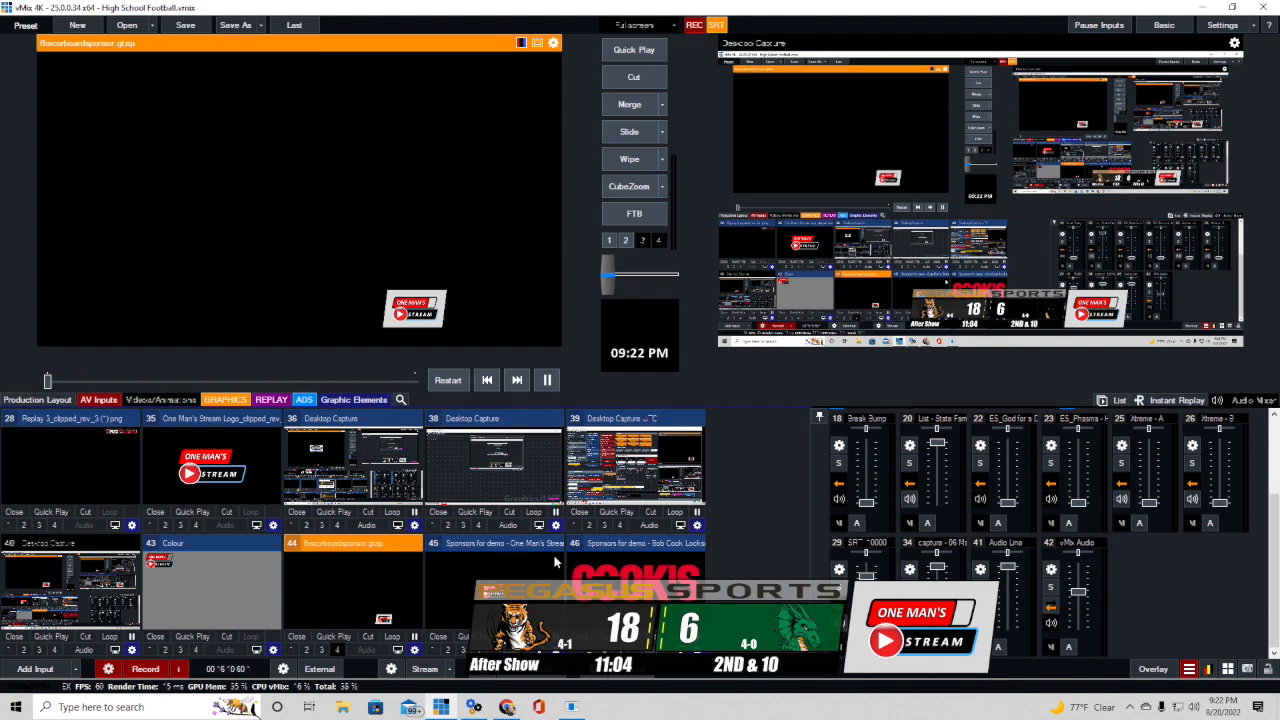
Set the Sponsors for demo slideshow's transition seconds to 600 and close the Photos window.
{"action": "double_click", "coordinate": [503, 543]}
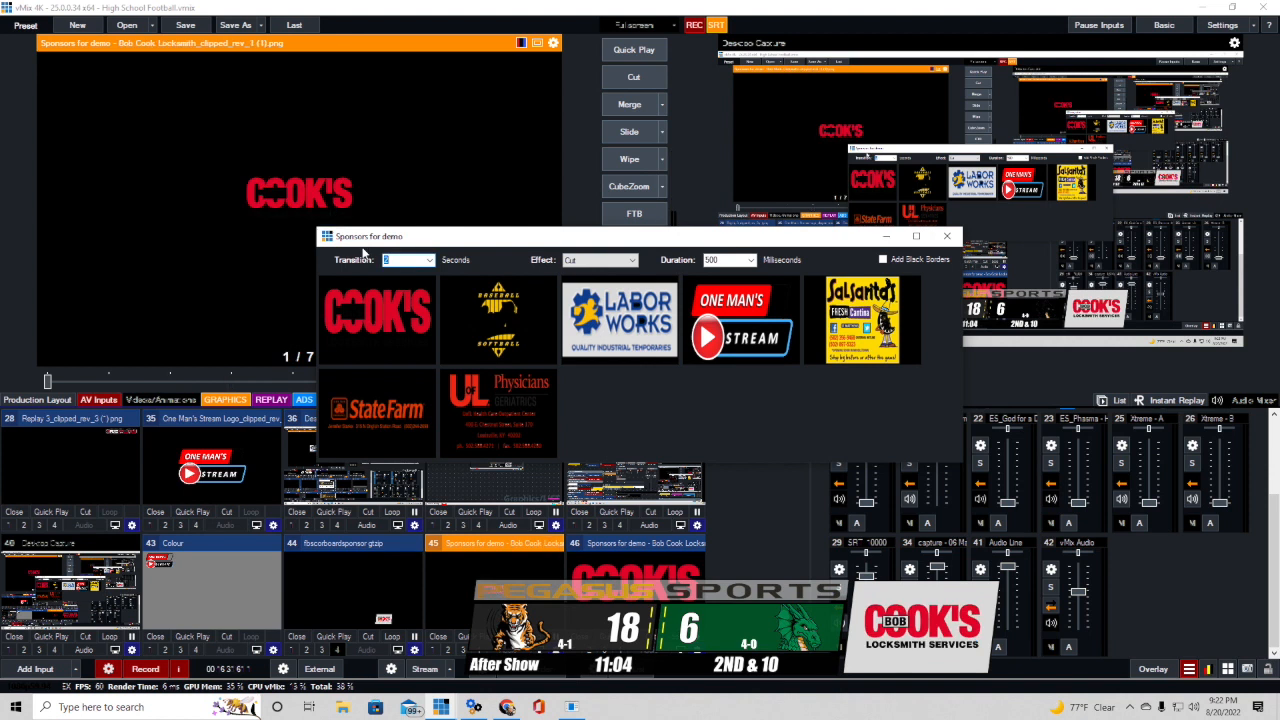
{"action": "type", "text": "600"}
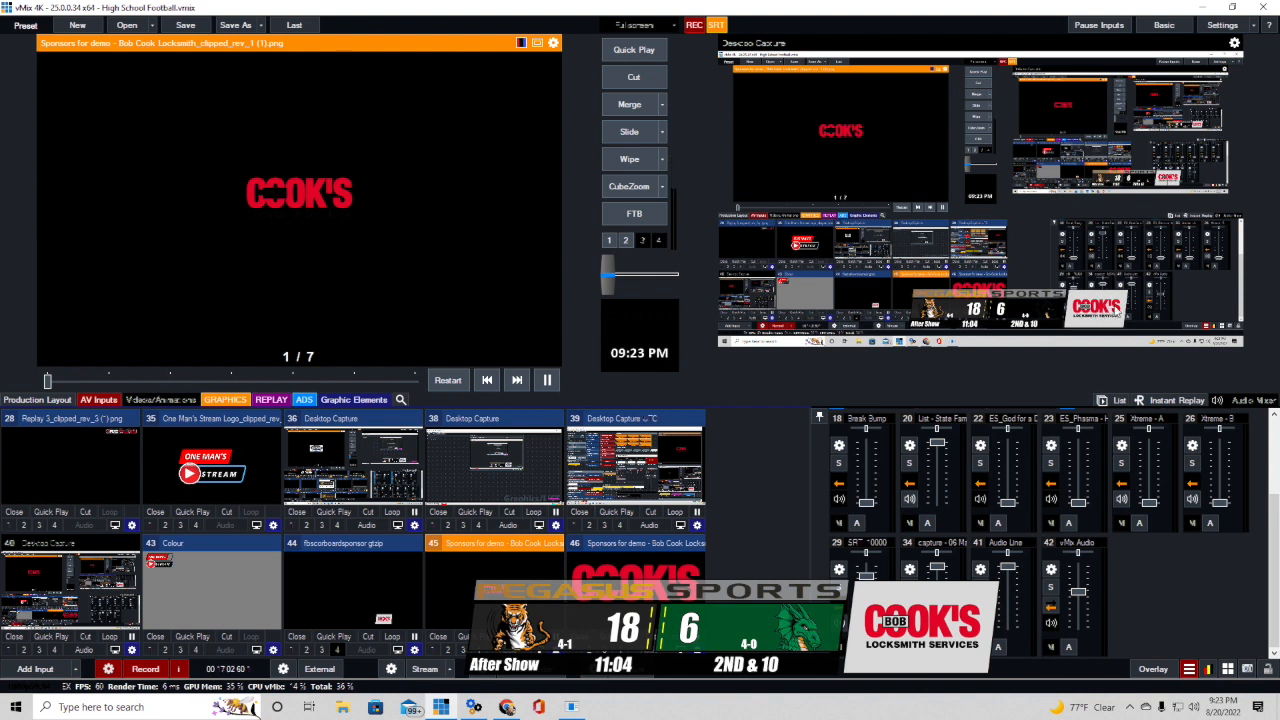
{"action": "left_click", "coordinate": [635, 418]}
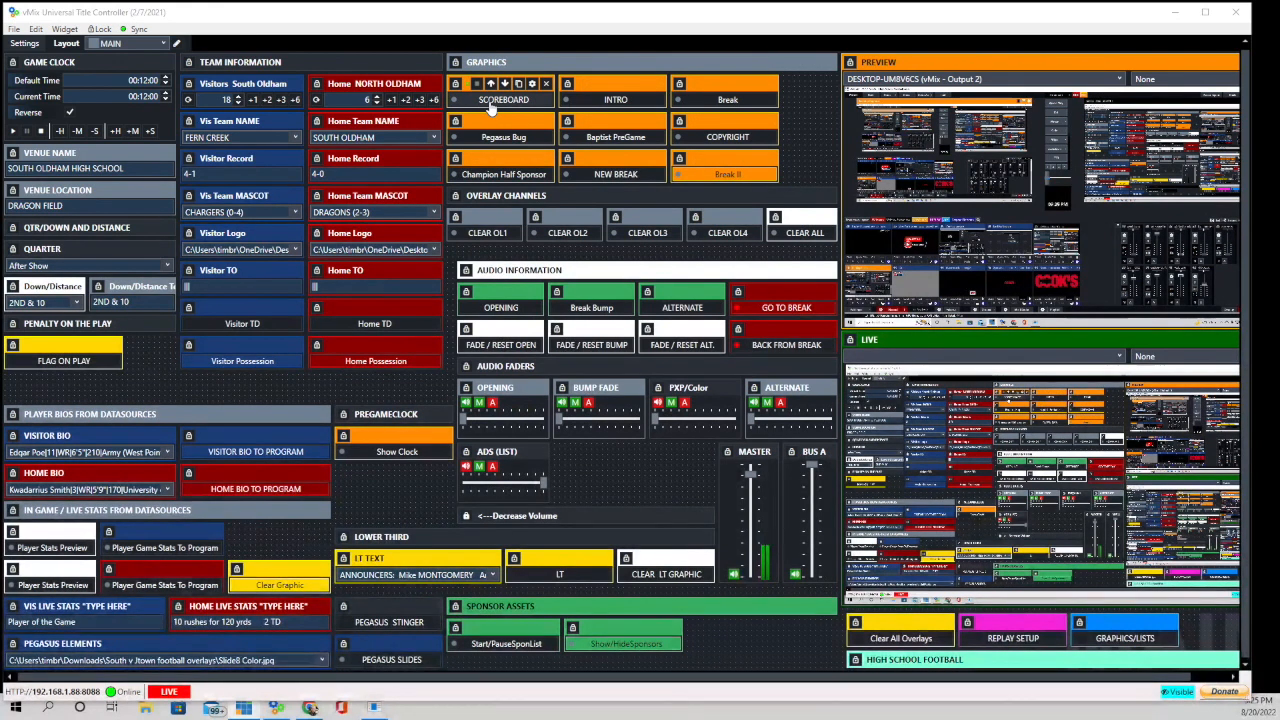
Toggle the SCOREBOARD buttons in the Graphics group to send the Pegasus Sports scorebug live.
{"action": "left_click", "coordinate": [503, 99]}
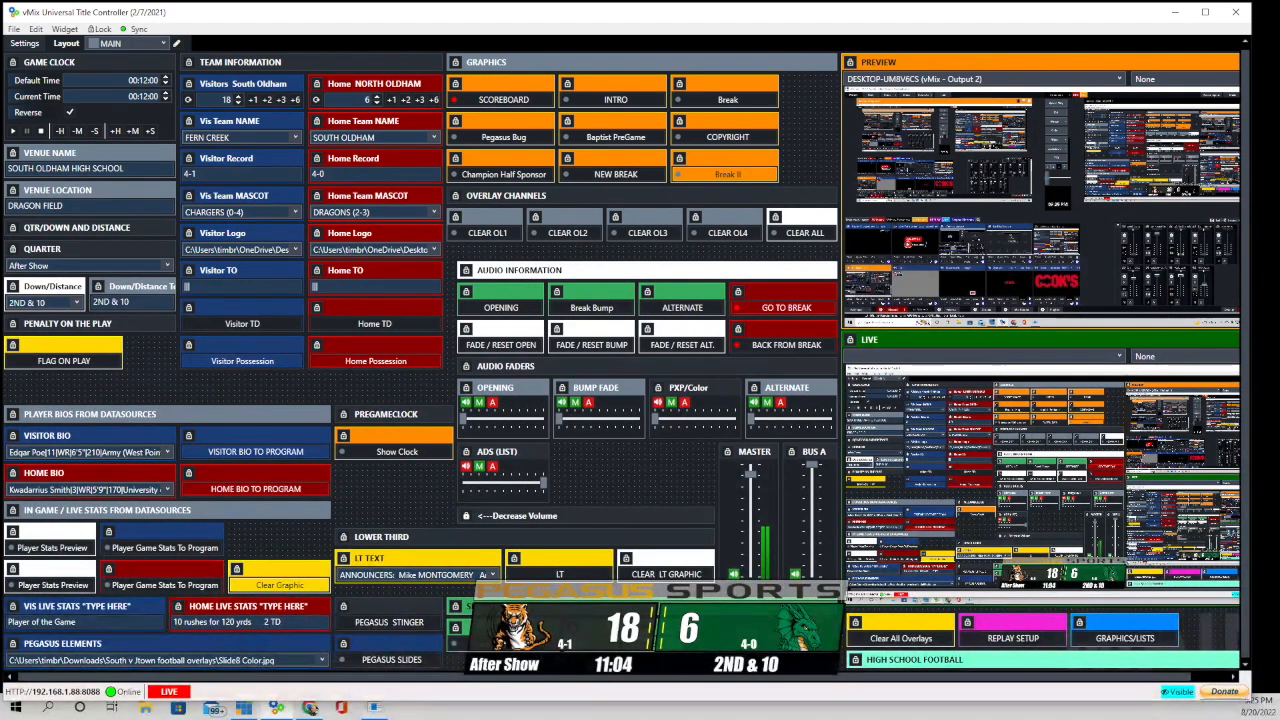
{"action": "left_click", "coordinate": [457, 99]}
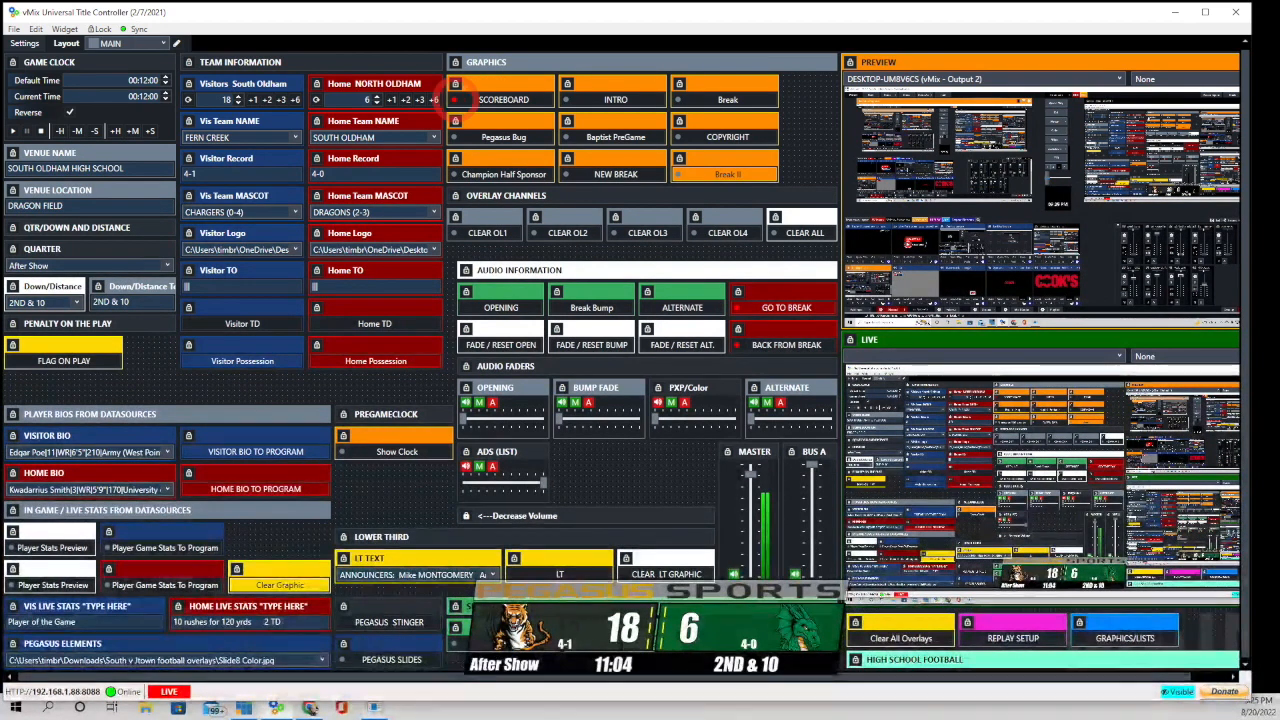